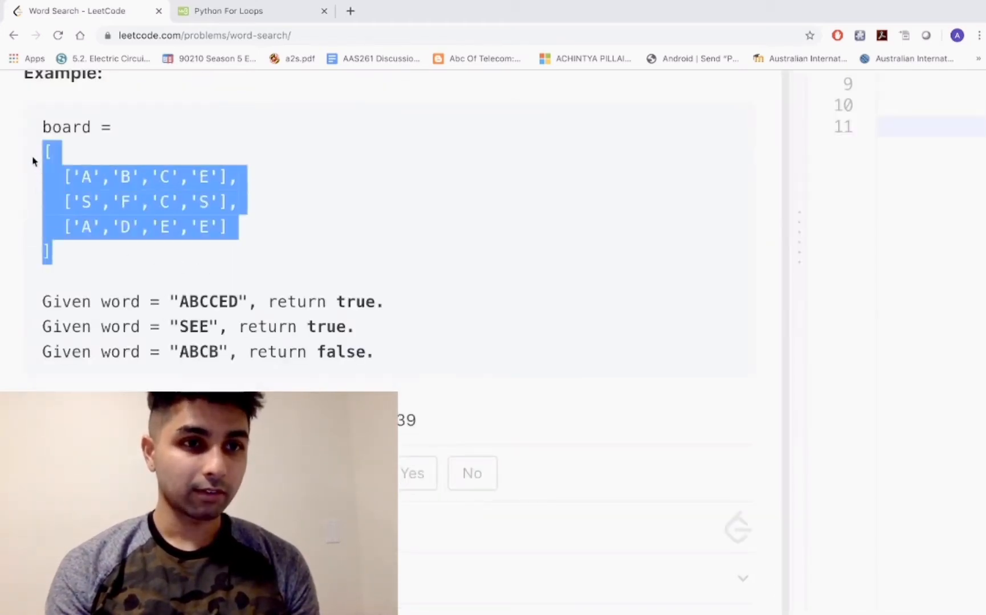
- Highlight letters A, C and E on the example board to walk through the problem
double_click(121, 302)
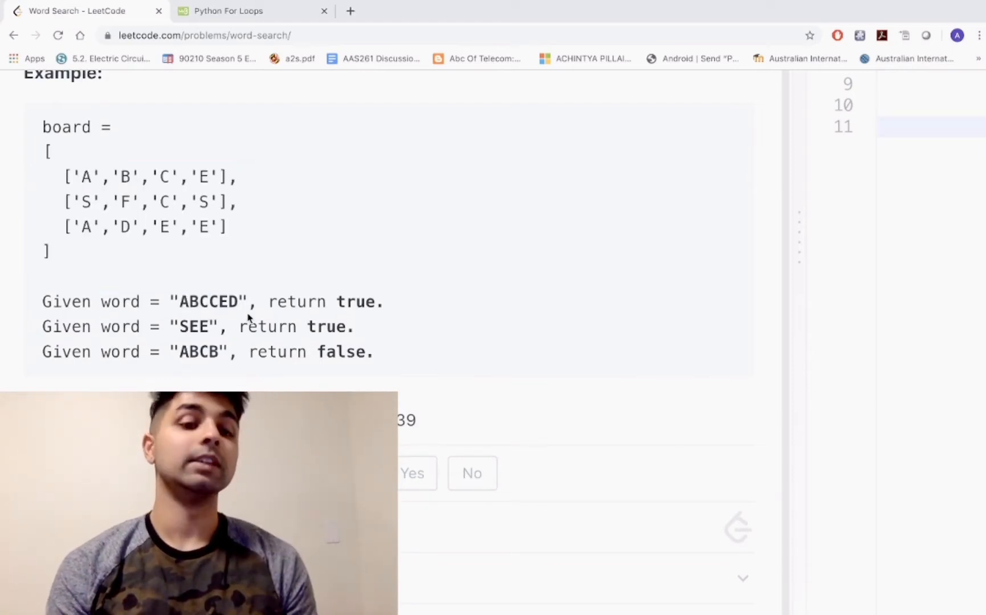
scroll(up, 3)
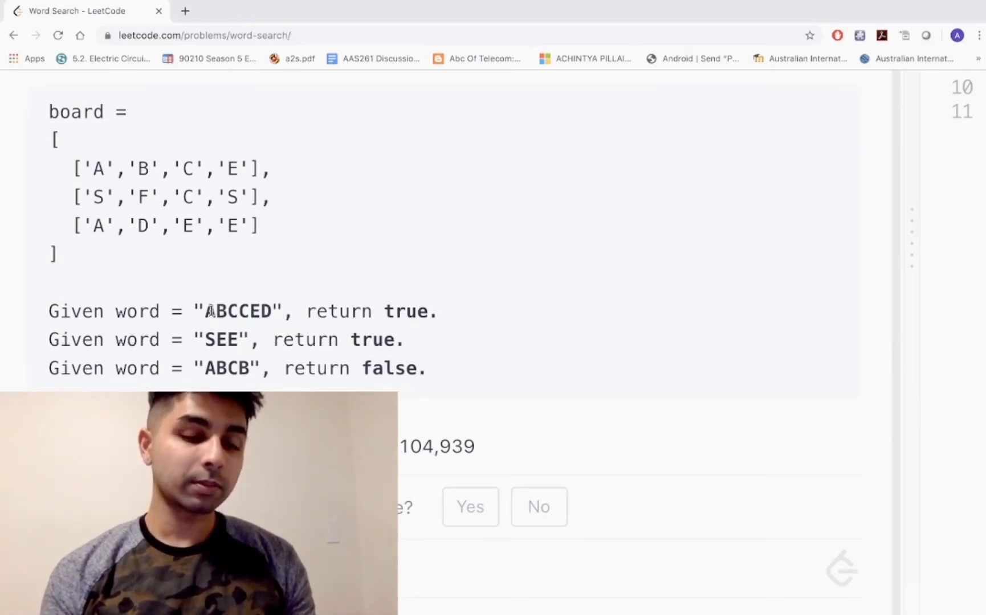
double_click(237, 311)
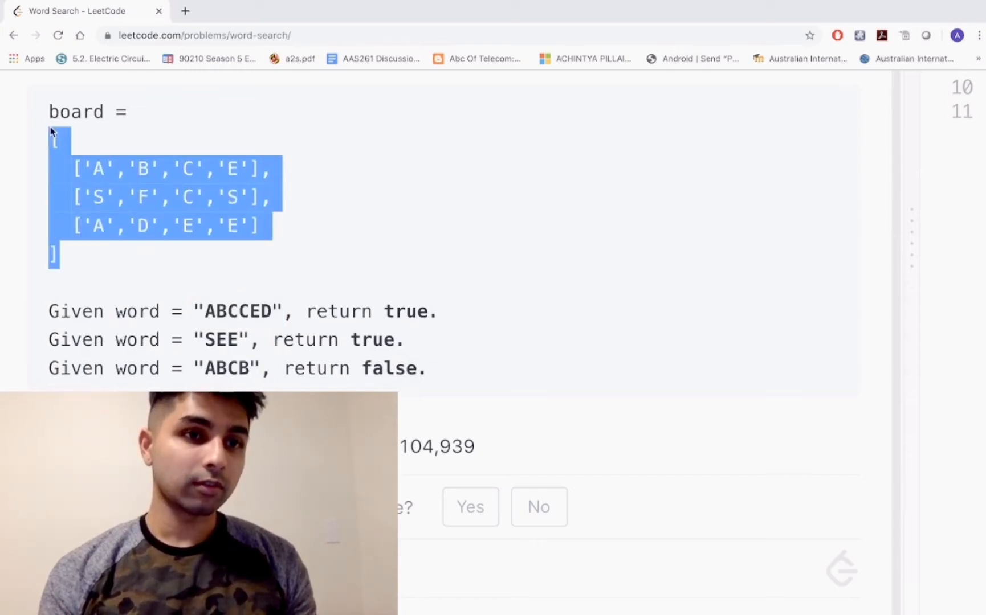
click(180, 311)
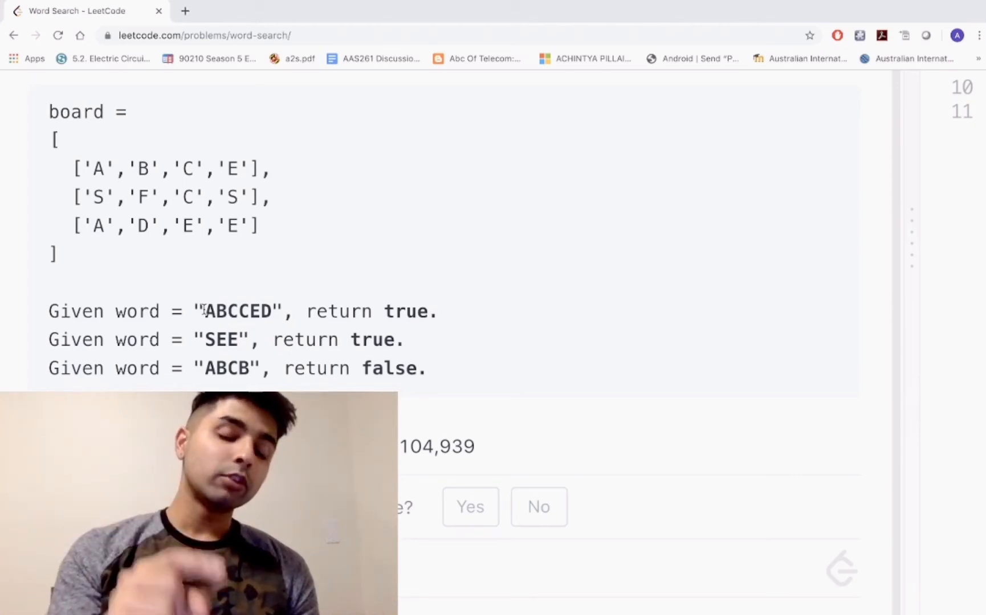
double_click(209, 311)
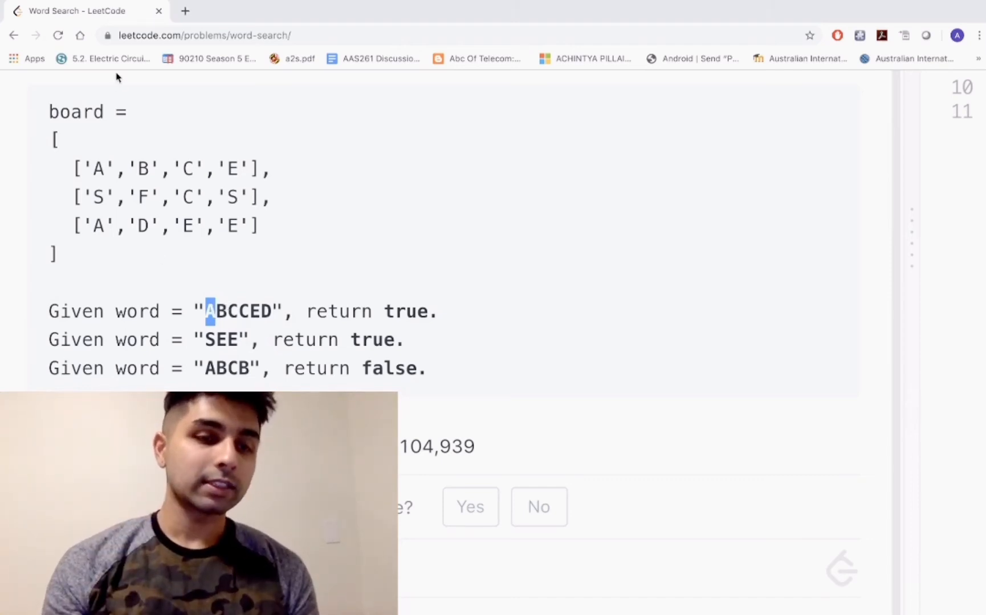
mouse_move(92, 132)
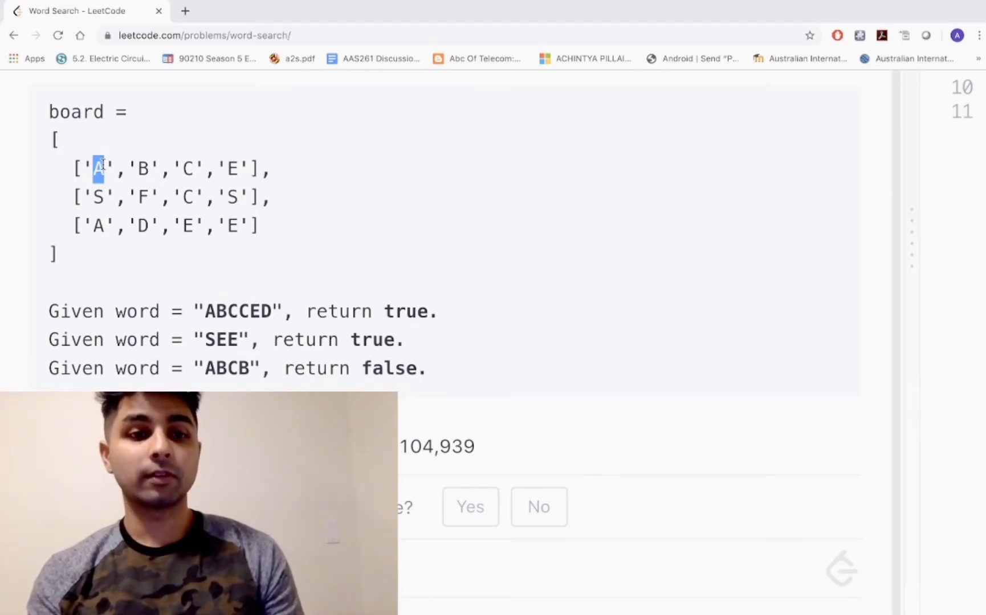
mouse_move(192, 278)
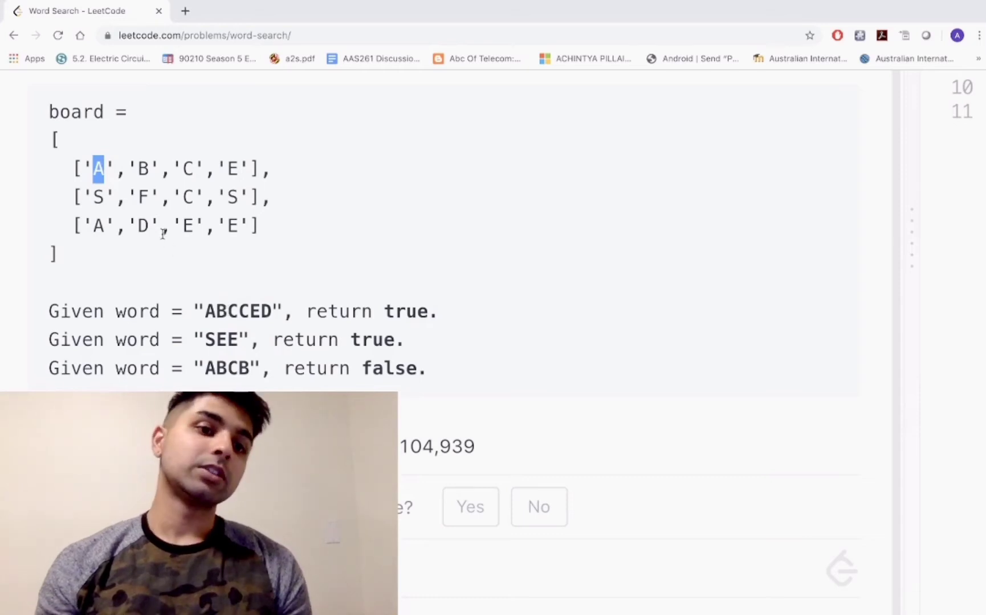
mouse_move(134, 147)
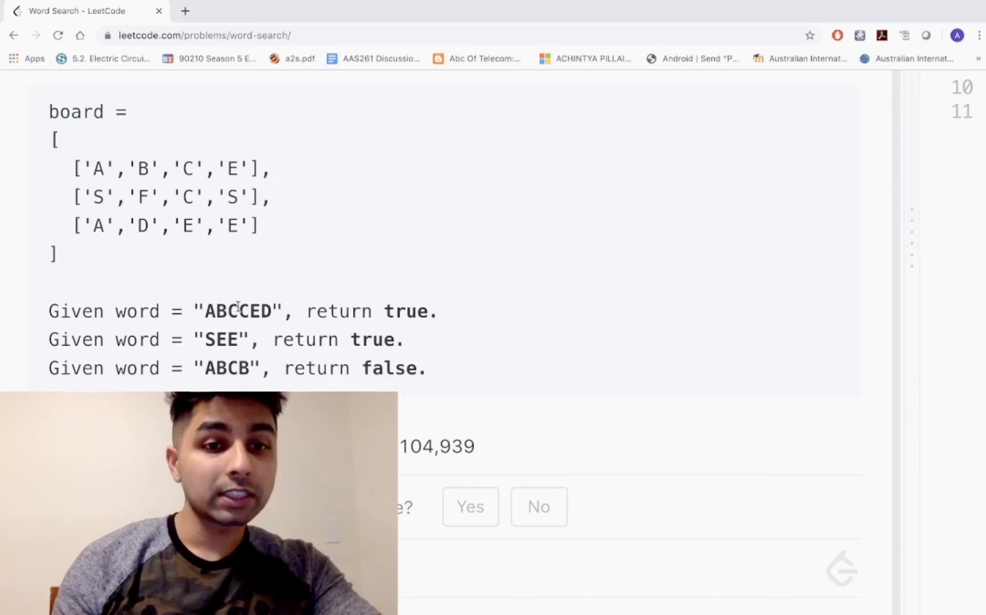
double_click(242, 311)
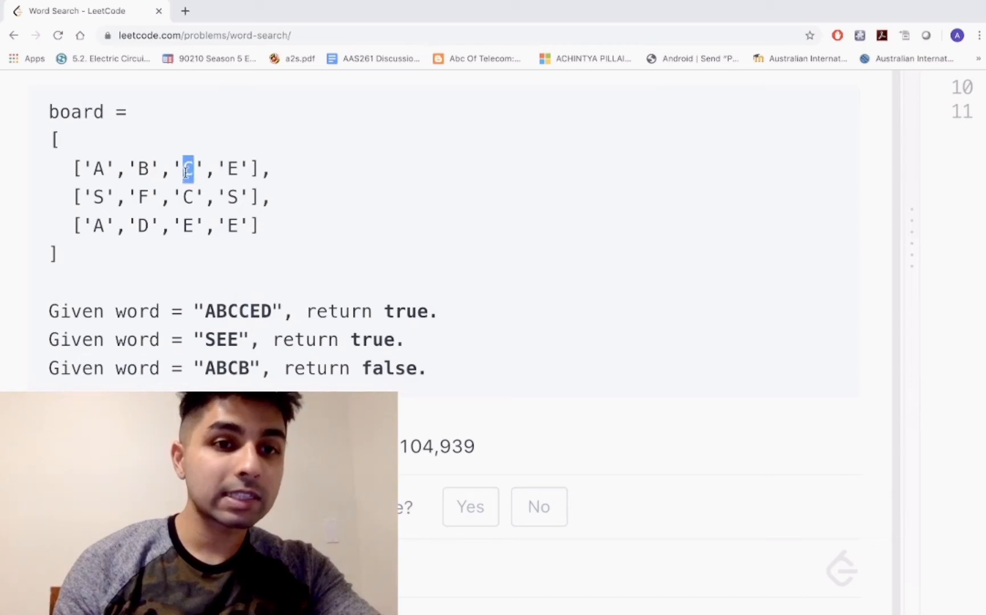
scroll(up, 3)
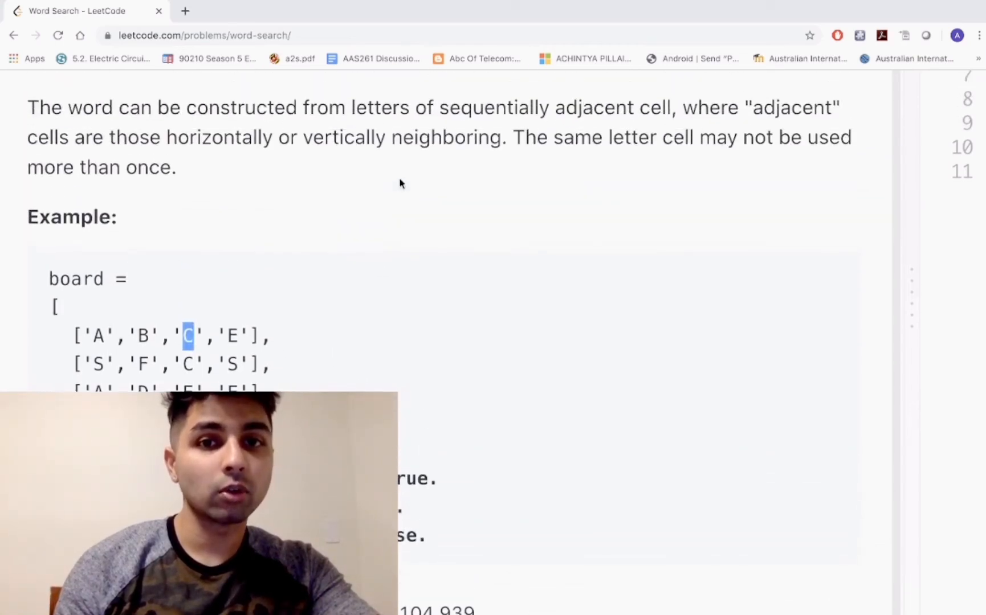
scroll(up, 3)
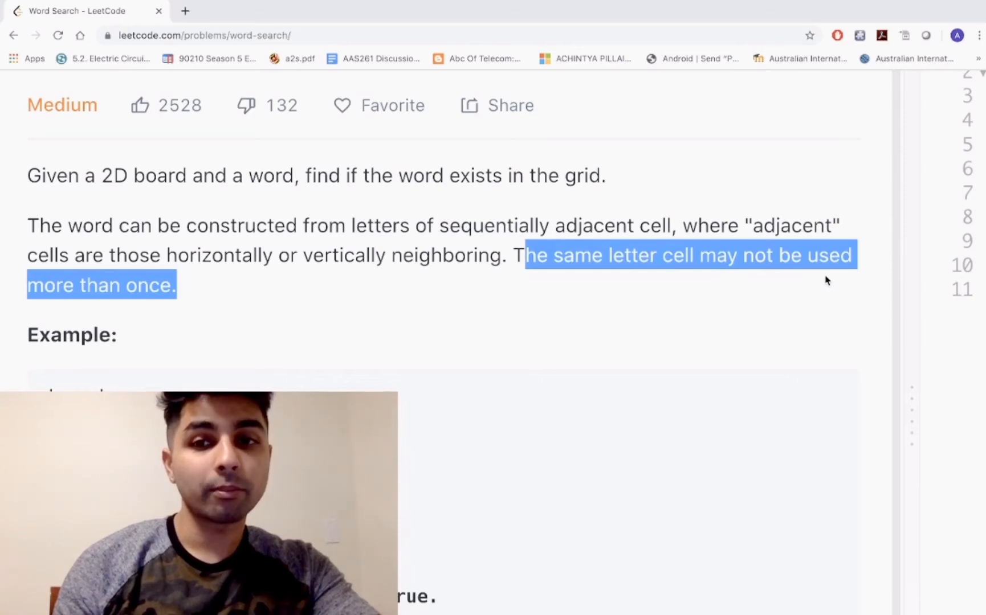
scroll(down, 3)
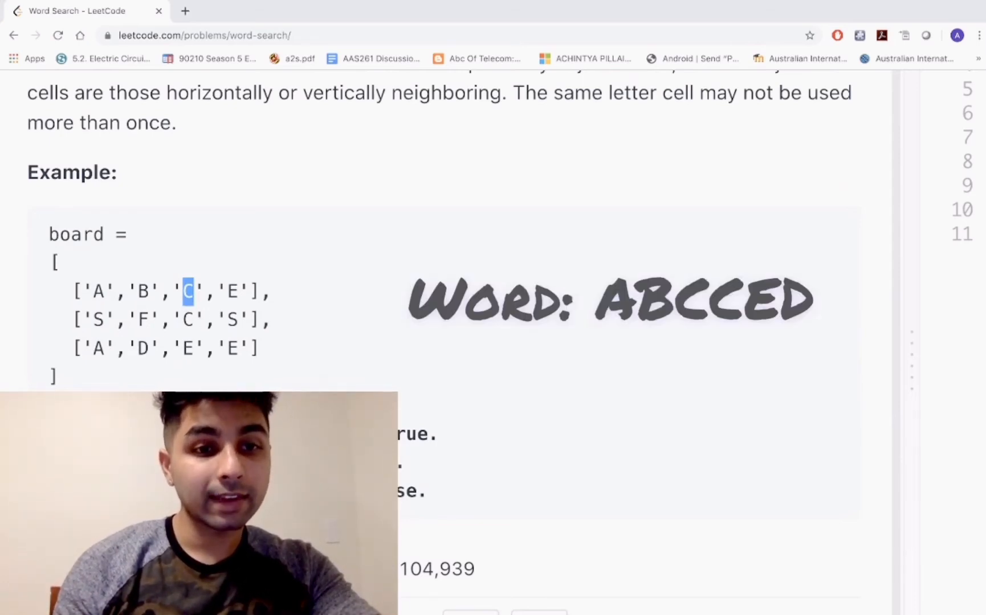
mouse_move(159, 276)
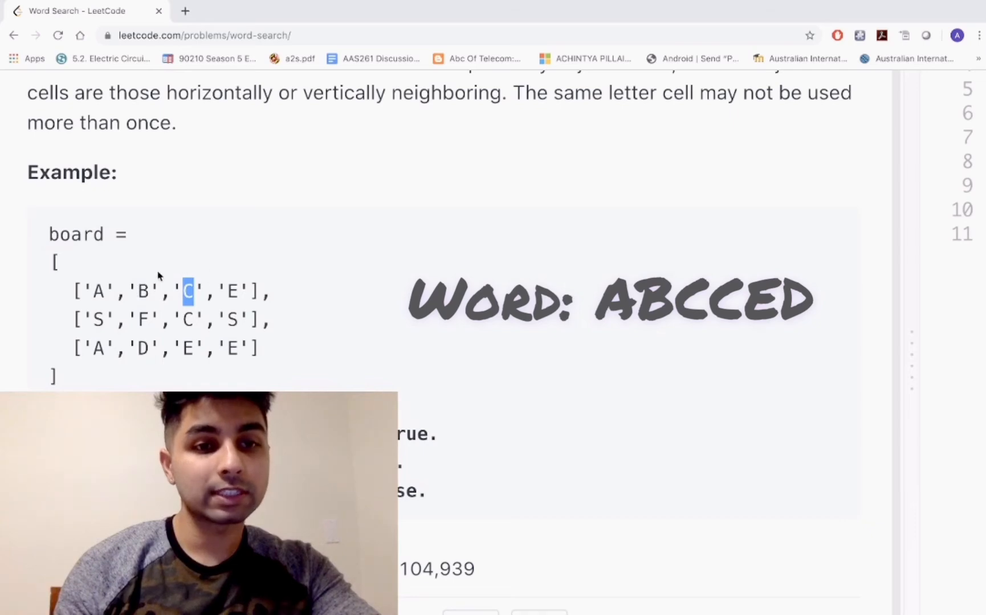
mouse_move(192, 325)
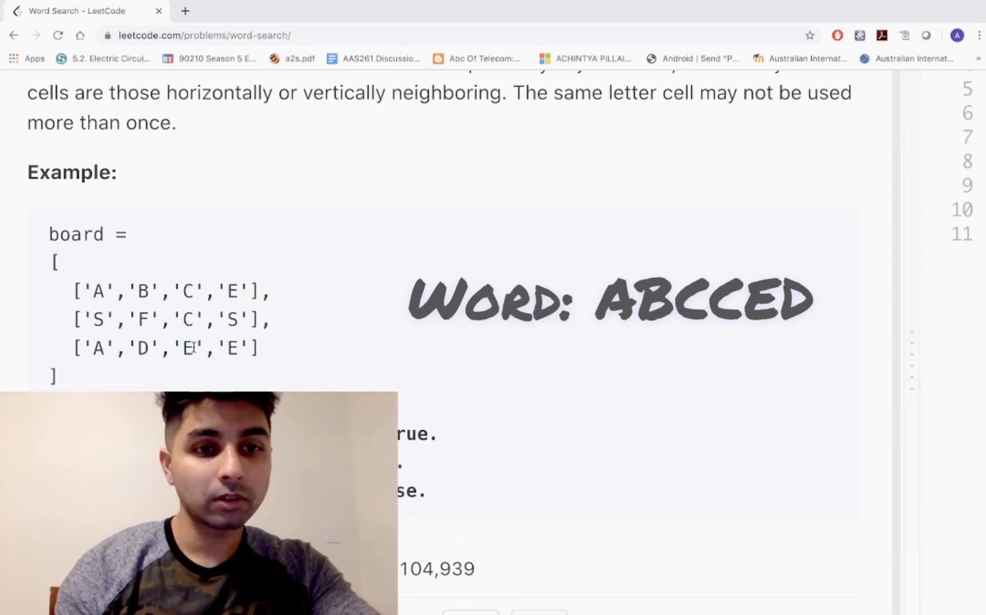
double_click(186, 348)
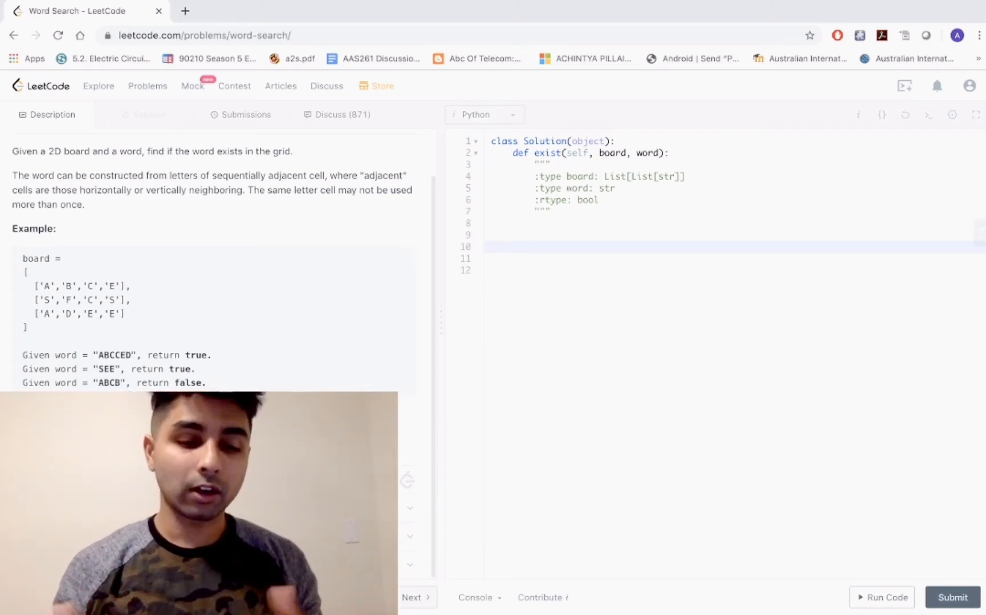
- On line 10, add an 'if len(board)==0:' guard that returns False
click(535, 246)
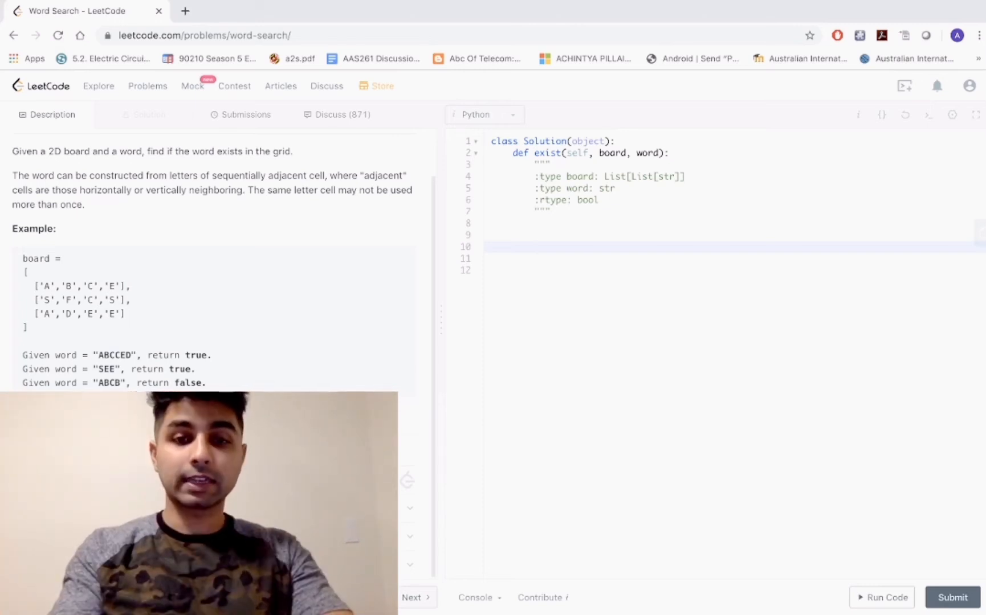
text(if len(board))
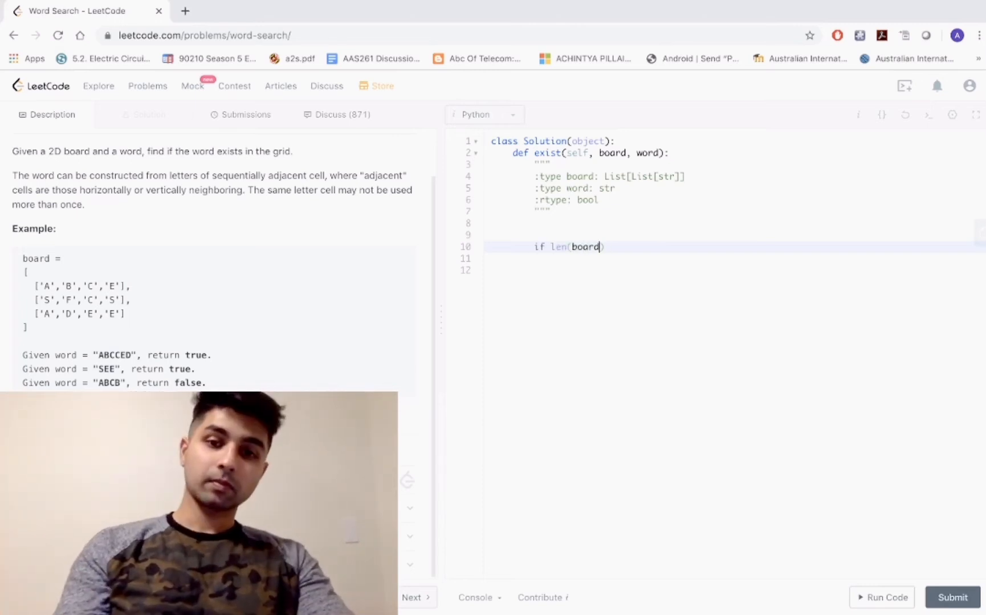
text(==0:)
text(return False)
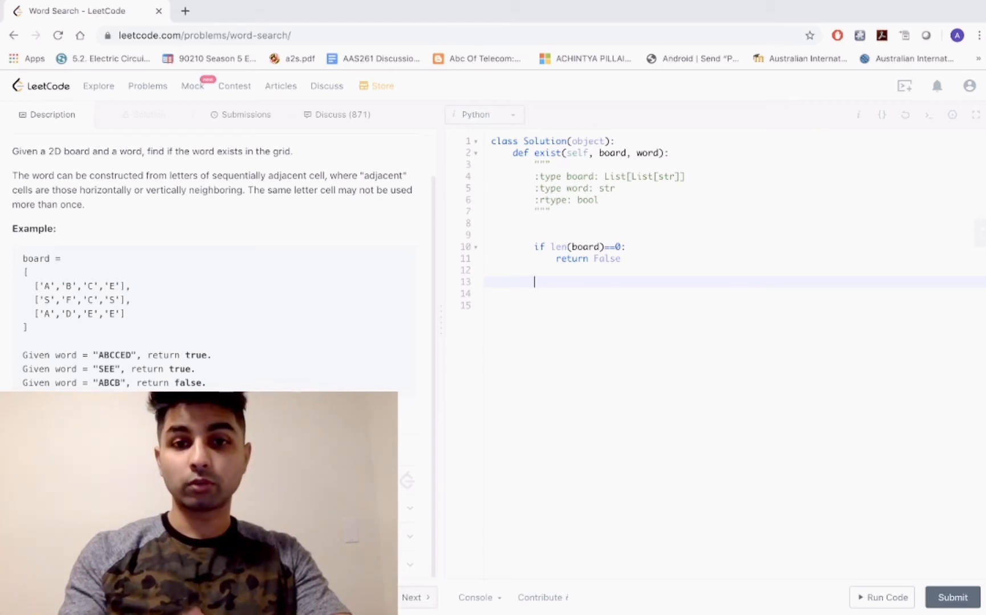
- Write 'for row in range(0,len(board))' with an inner loop over range(0,len(board[row]))
text(for row in range()
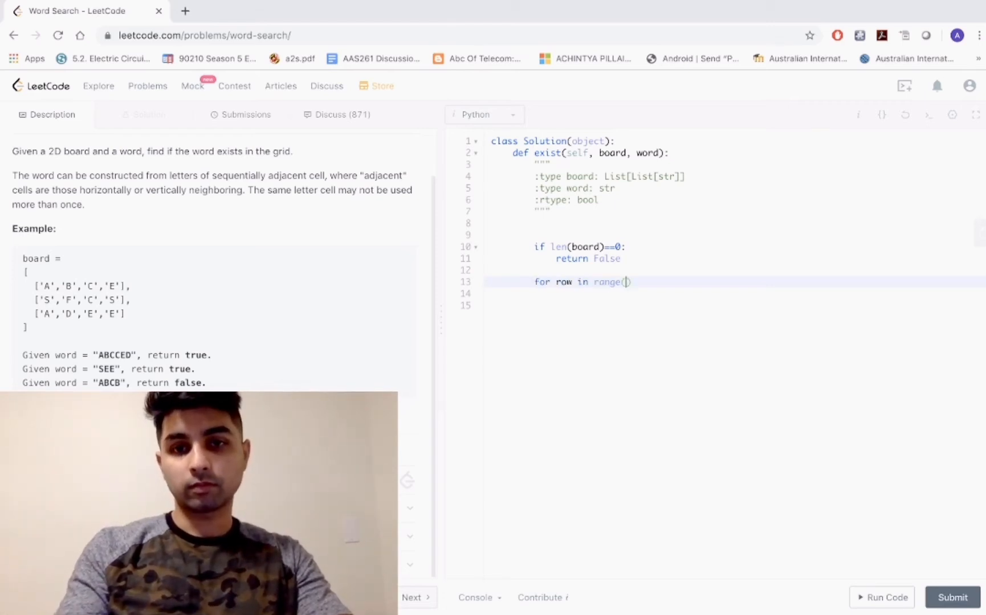
text(0,len(board)):)
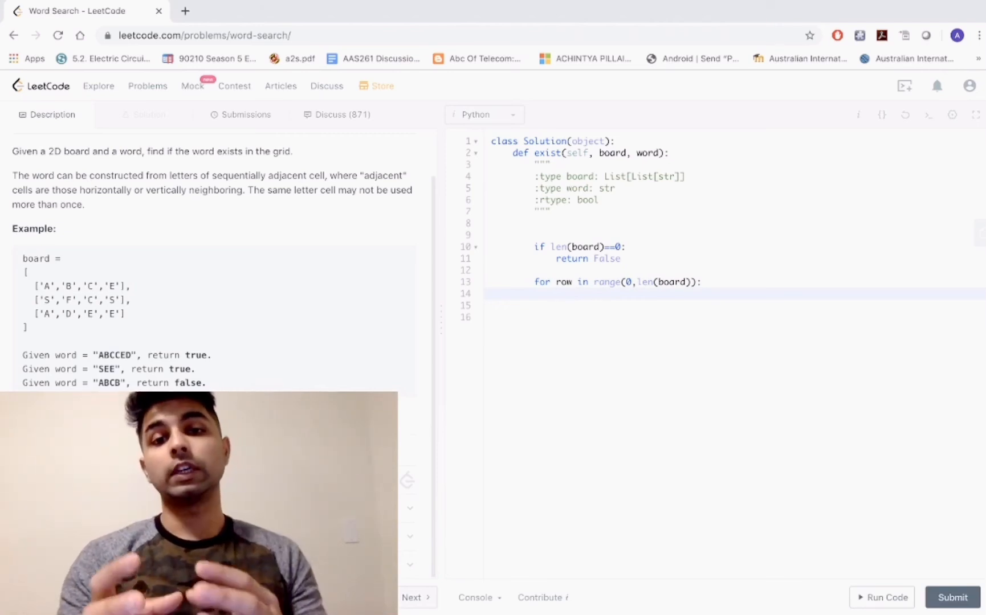
text(for in)
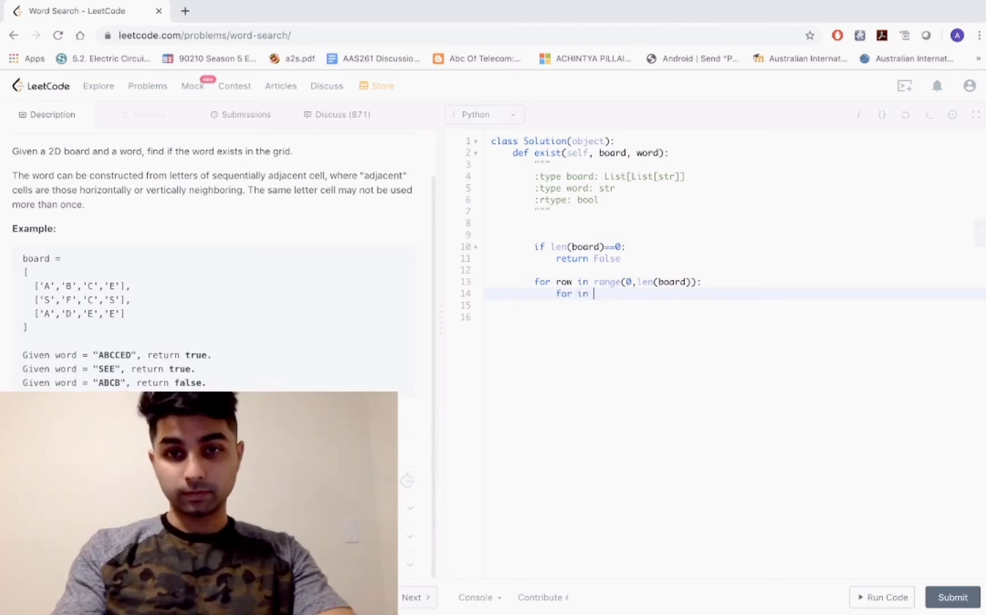
text(range(0,len(board[])))
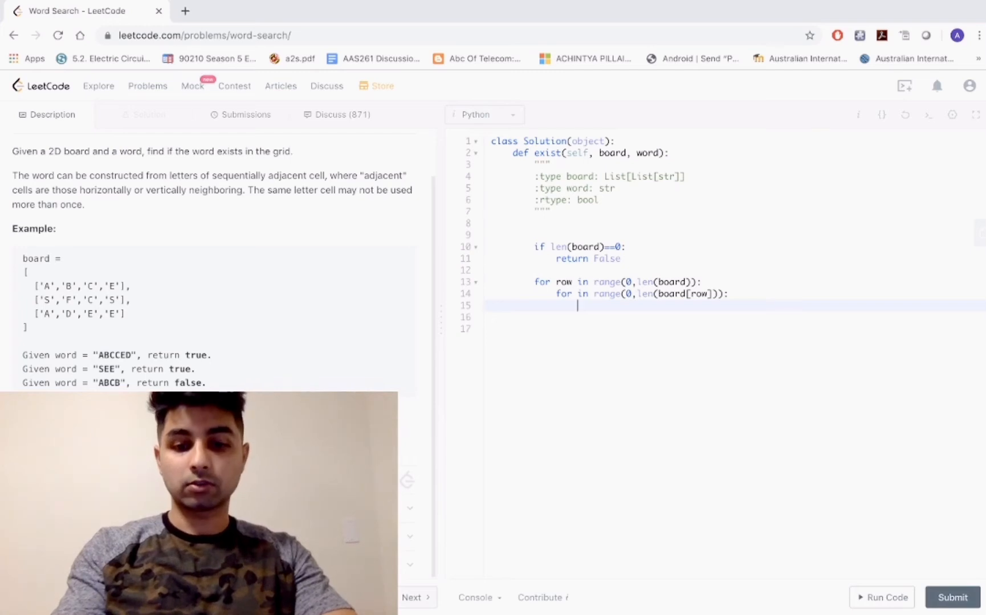
- Add 'if board[row][col]==word[0]' testing dfs(row, col, board, word, index) inside the loops
text(if board)
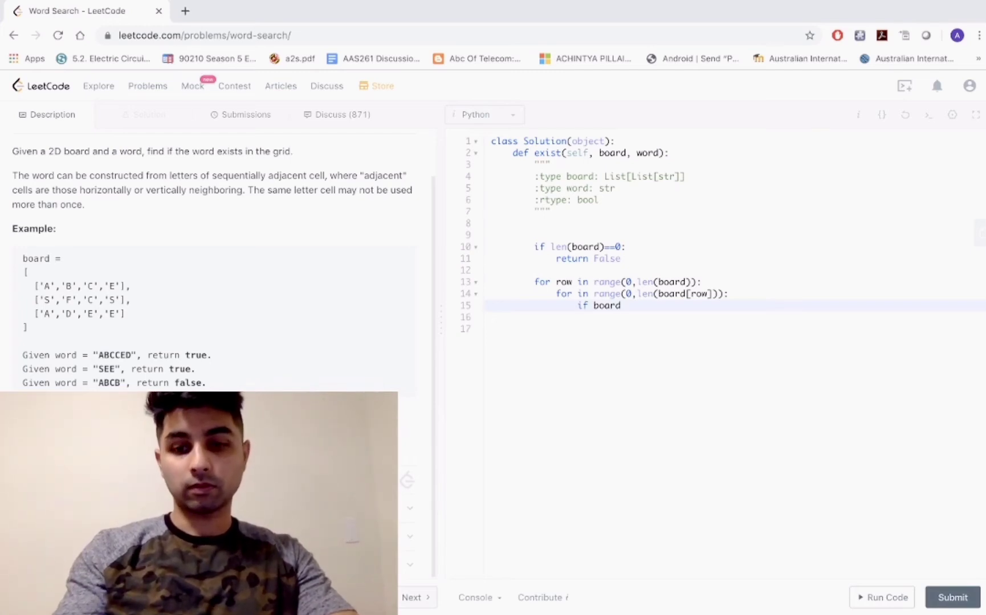
text([row][col]==word[0]:)
text(if dfs()
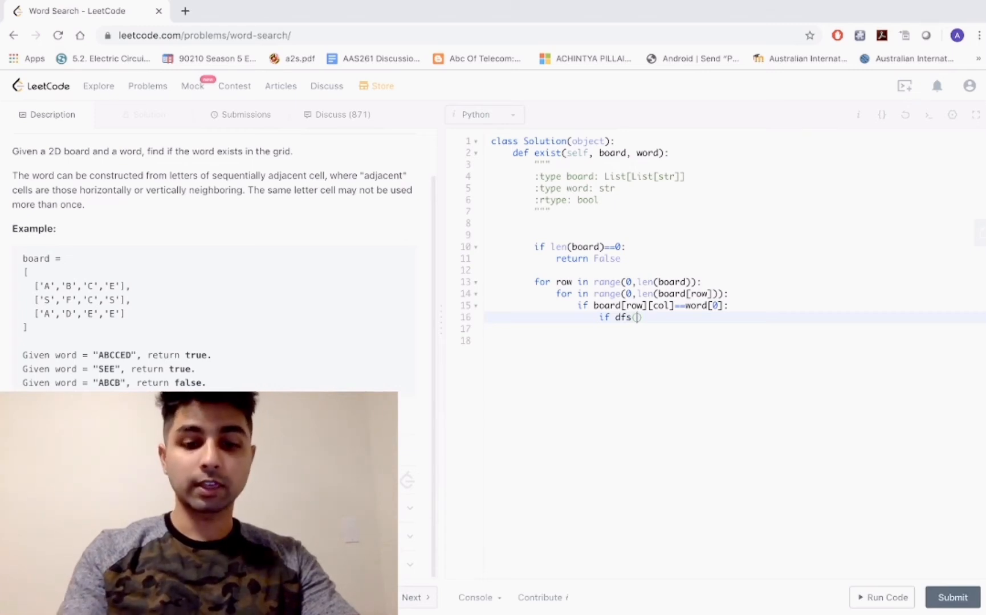
text(row,)
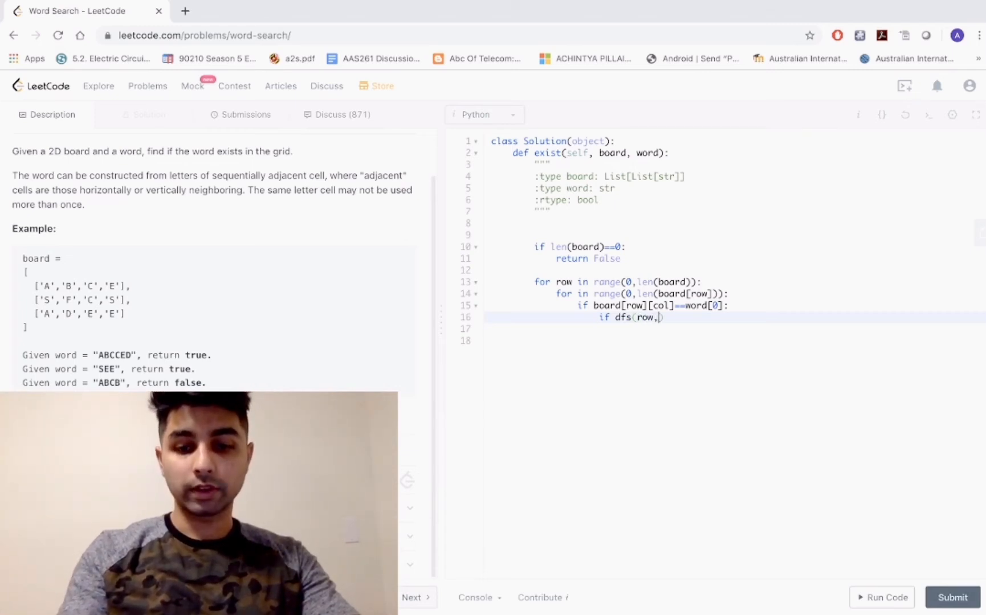
text(col,b)
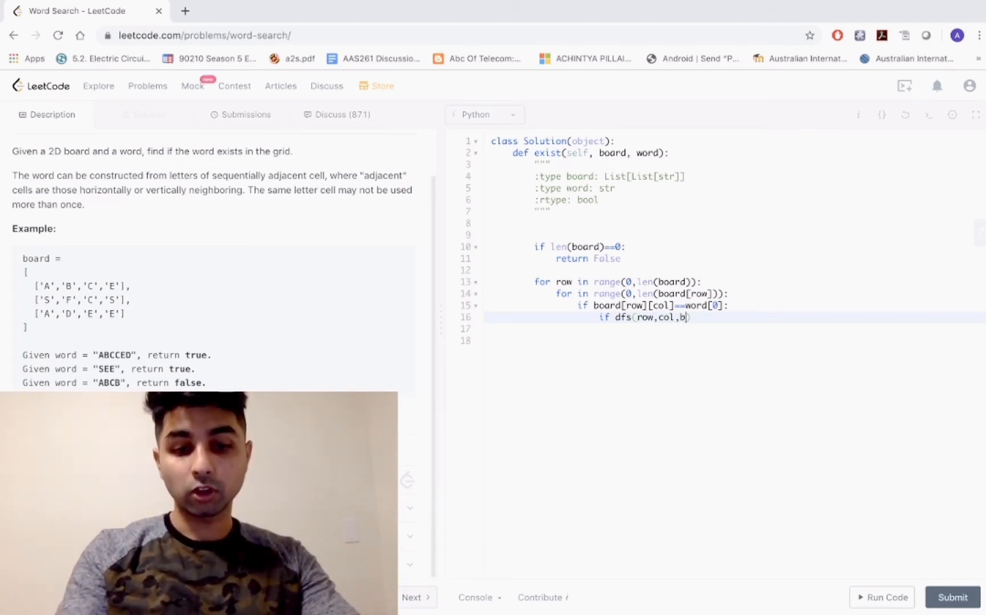
text(oard)
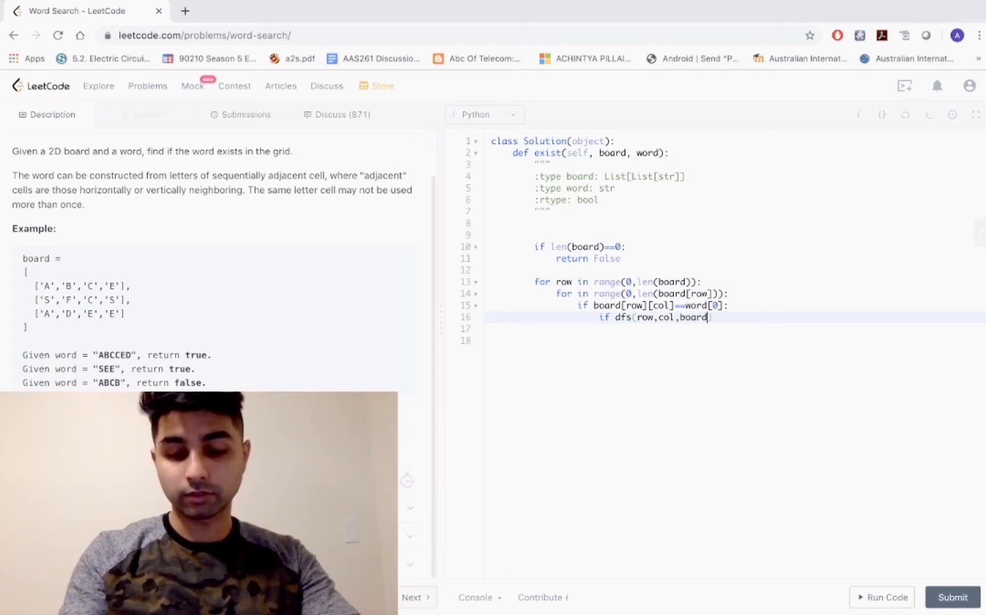
text(,)
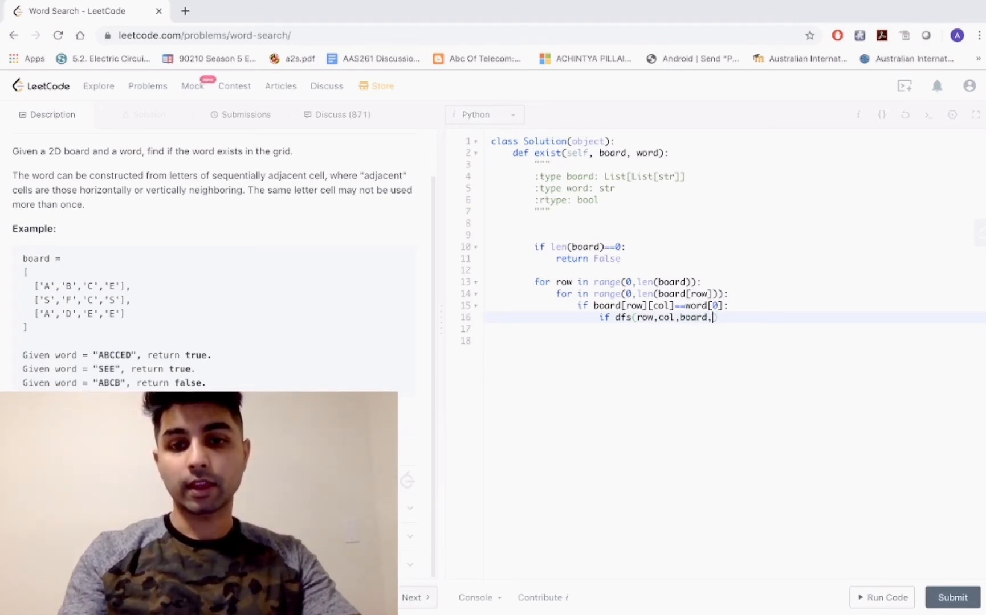
text(word))
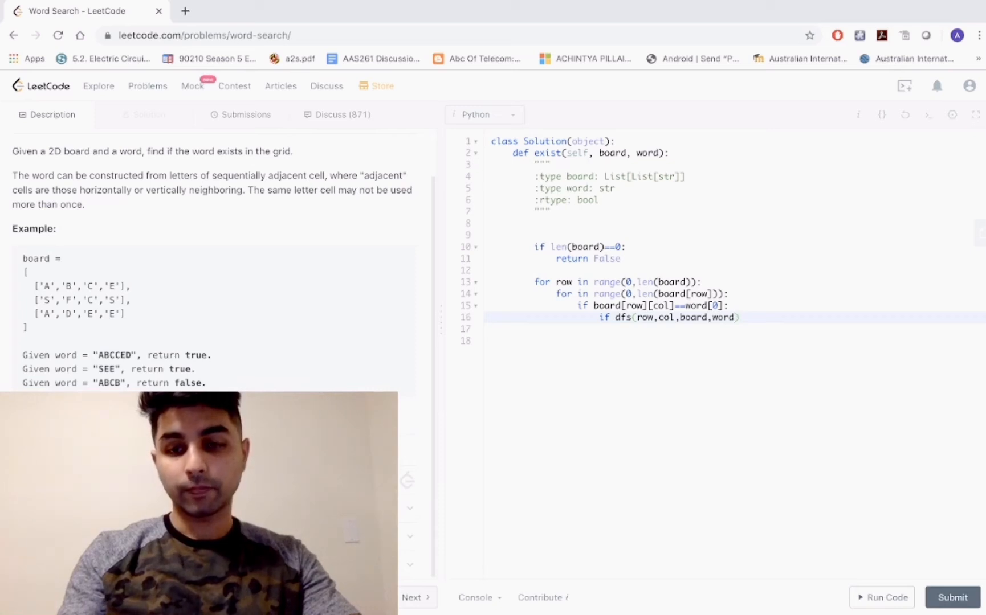
text(,)
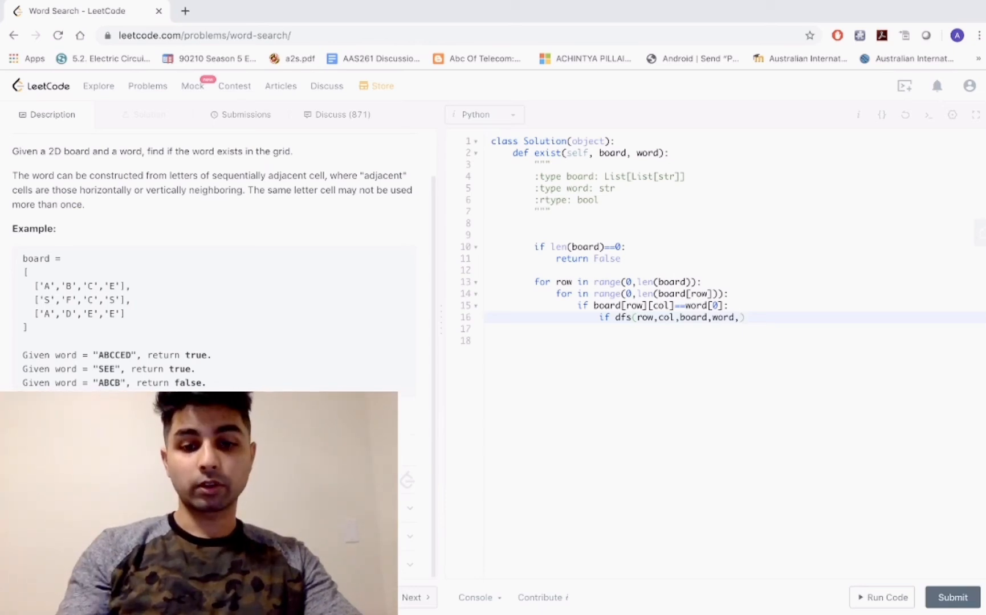
text(index)
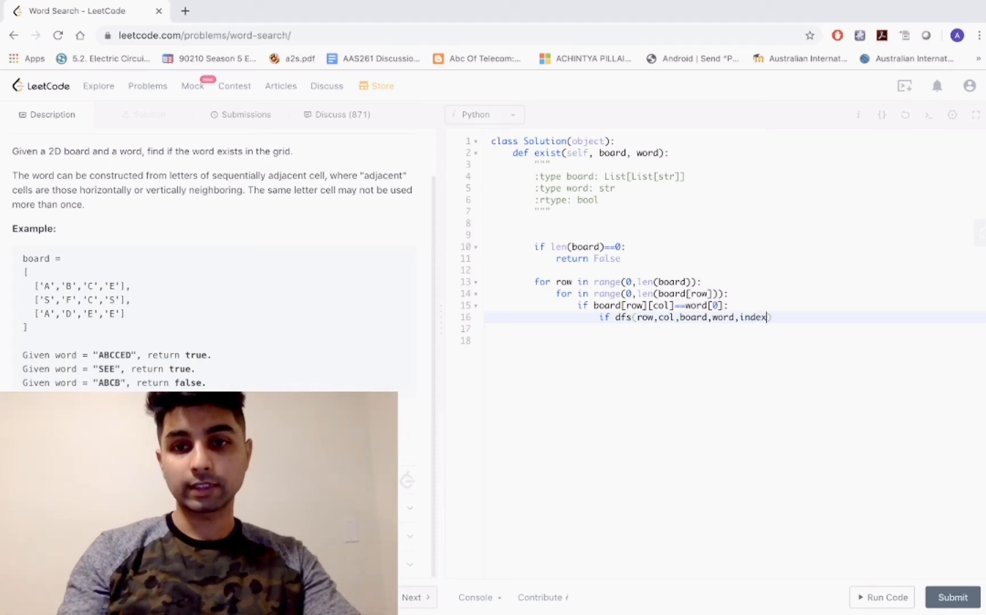
- Insert 'index=0' before the dfs call and a blank line above the loops
key(enter)
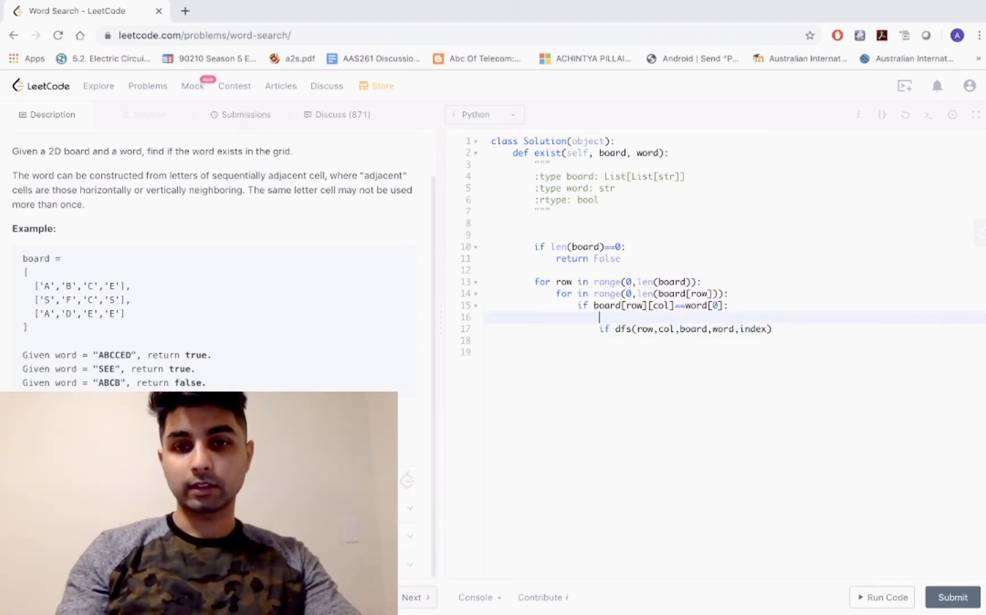
text(index=0)
click(735, 329)
text(:)
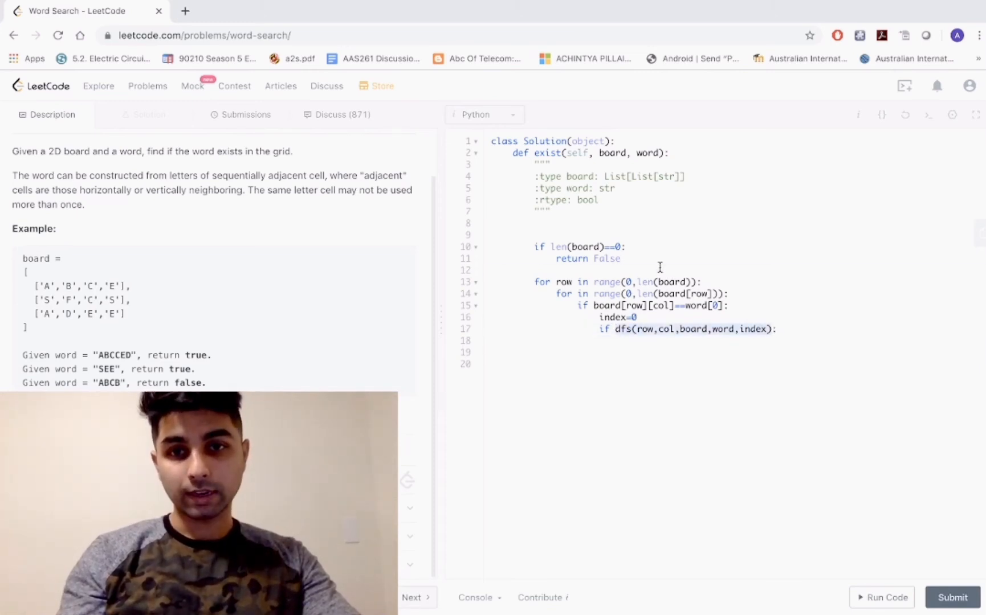
key(enter)
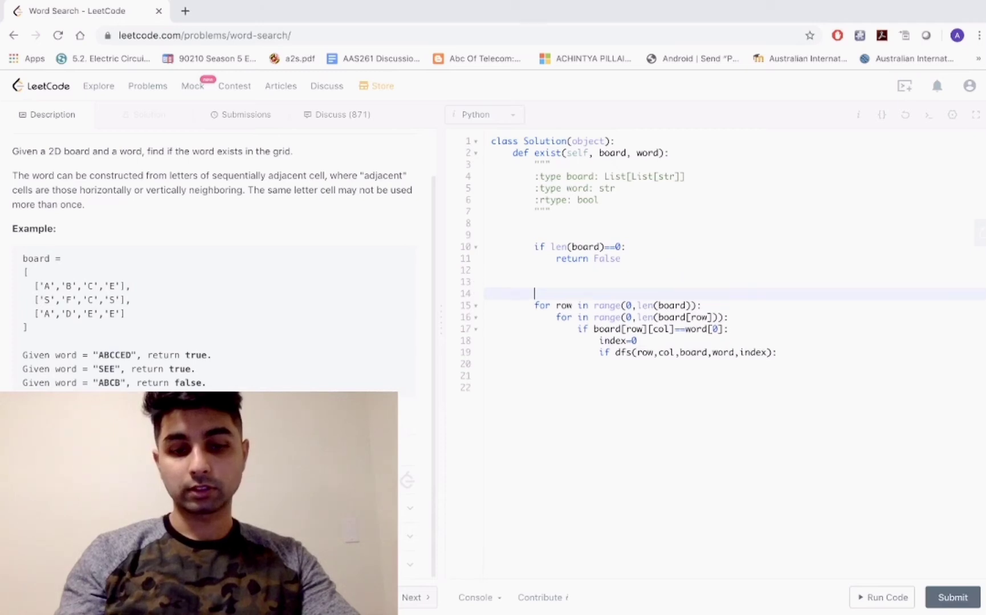
- Define dfs(row,col,board,word,index) and begin its out-of-bounds check returning False
text(def dfs(row,col,board,word,index):)
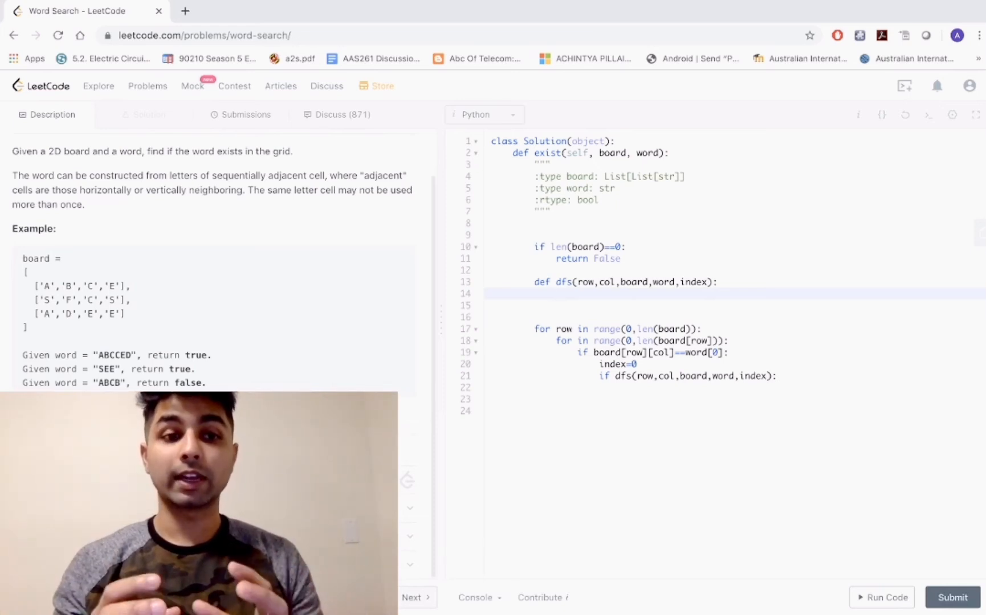
click(556, 293)
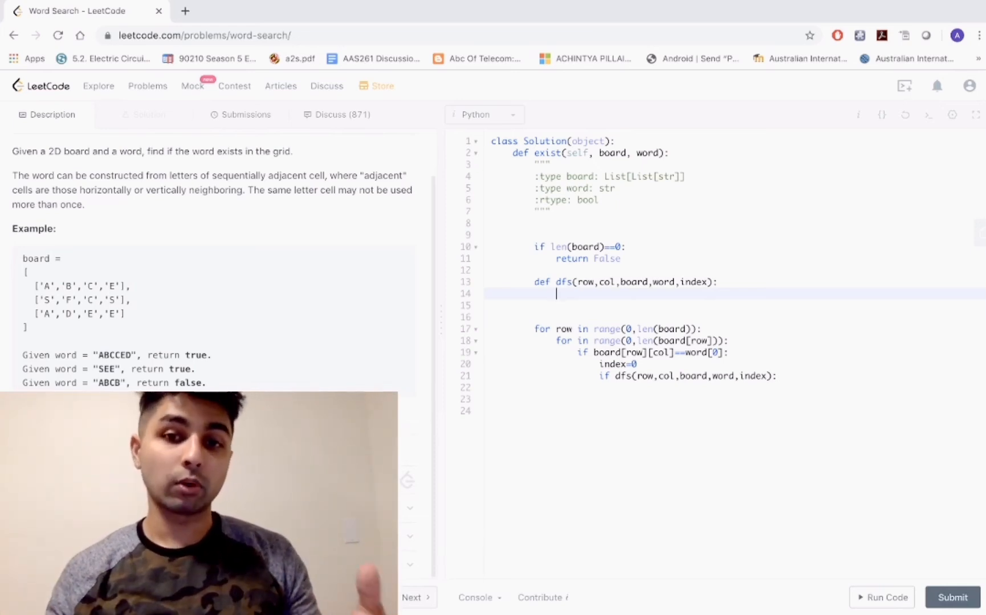
text(if (row<0 or row>=len(board) or col<0 or col>len(board[row])):)
text(return False)
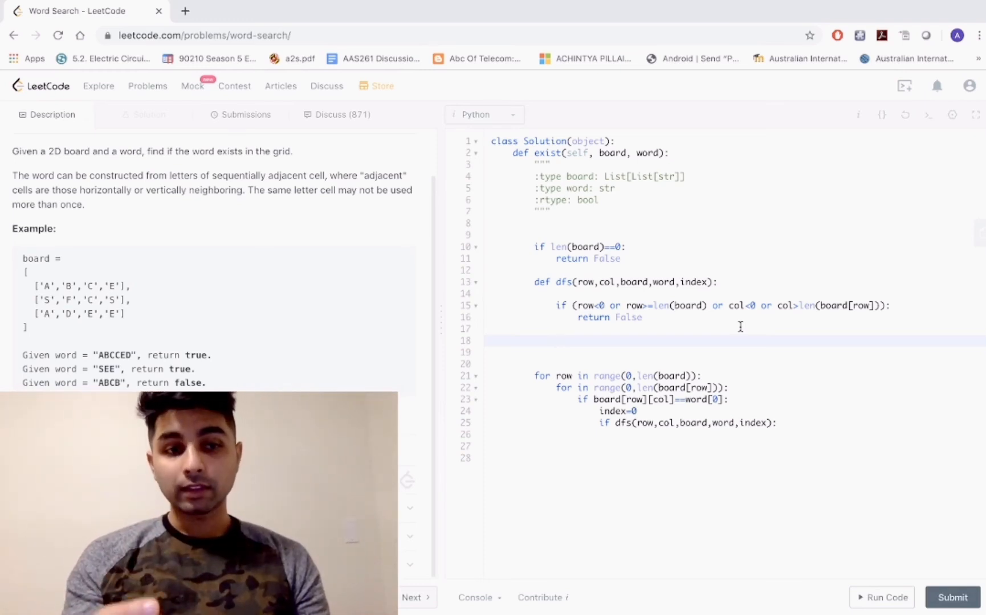
- Add the board[row][col] != word[index] mismatch check and an index==len(word) base case
text(if)
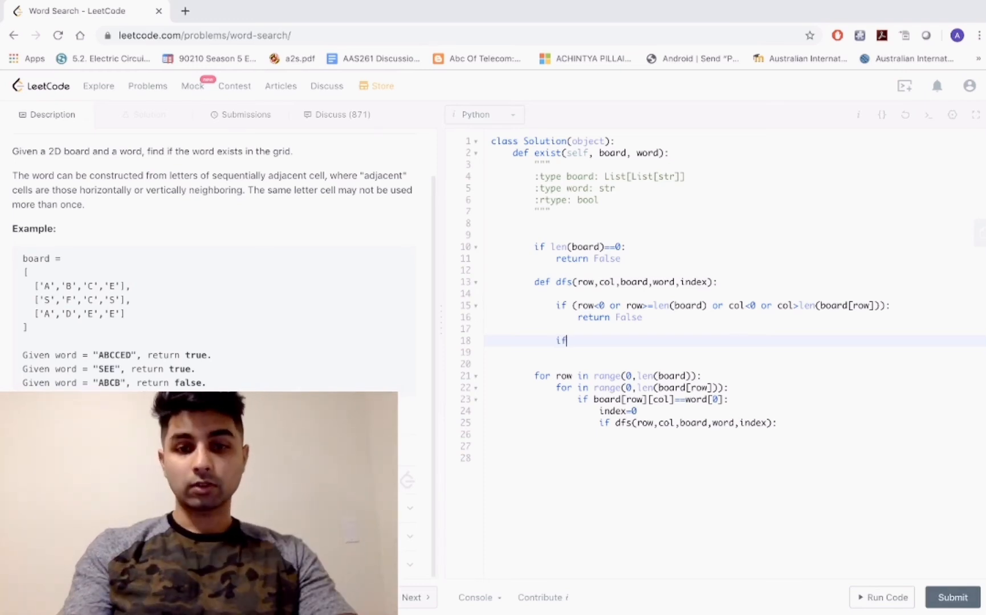
text(board[row][])
click(735, 352)
text(return False)
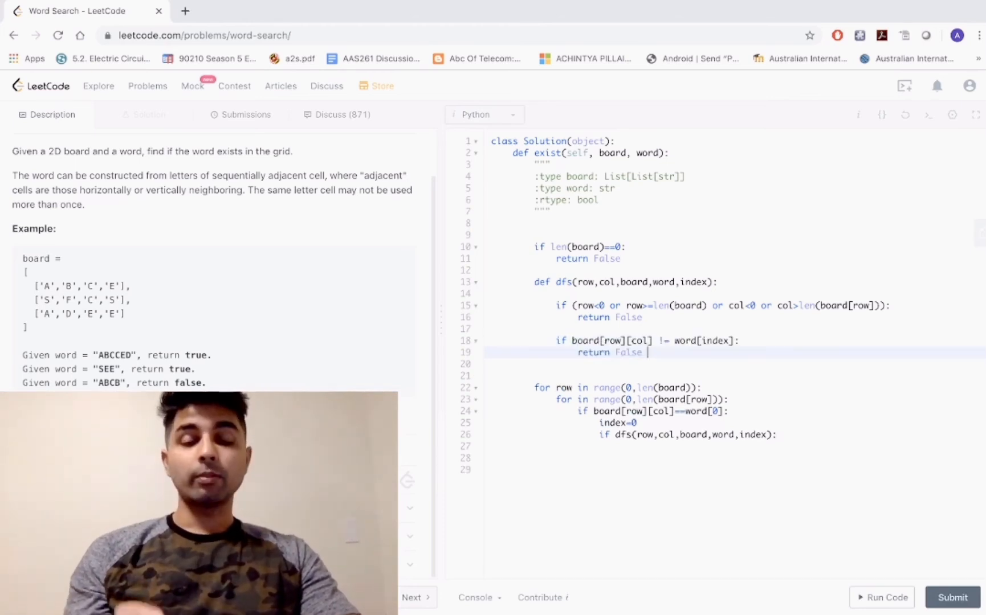
key(enter)
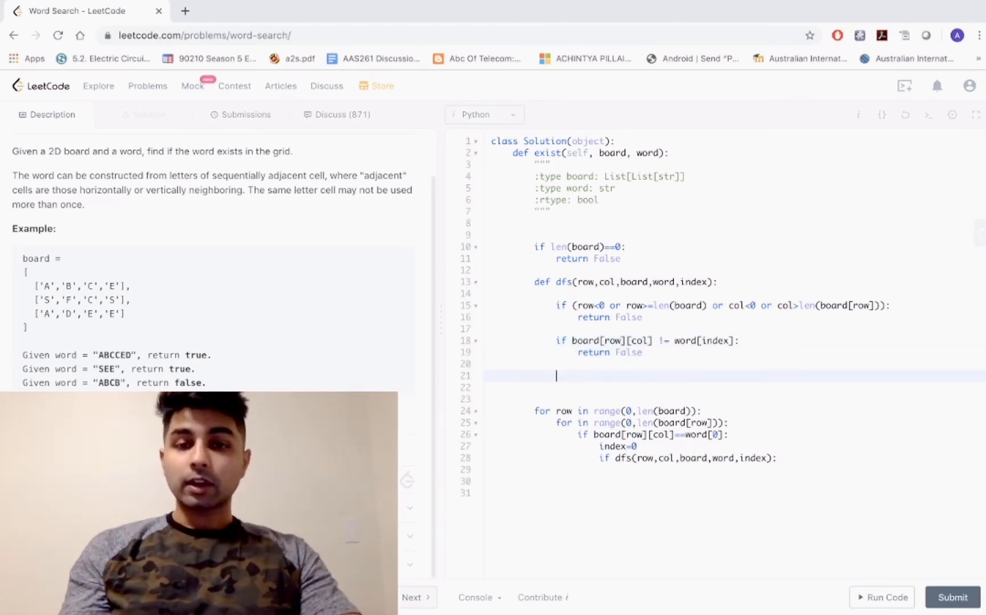
click(720, 281)
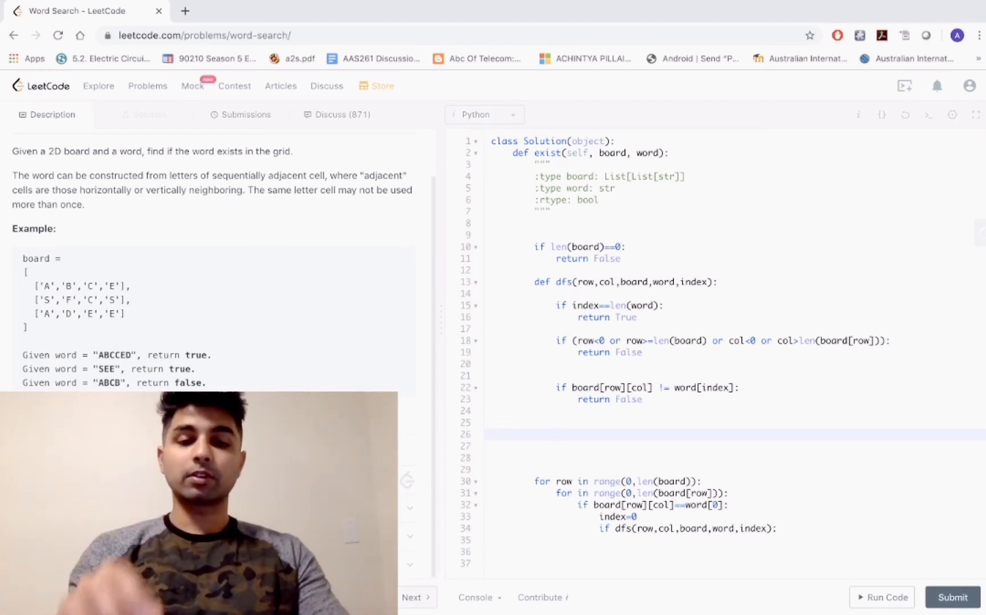
- Write an if calling dfs on row±1 and col±1 with index+1, joined by 'or'
text(if( dfs())
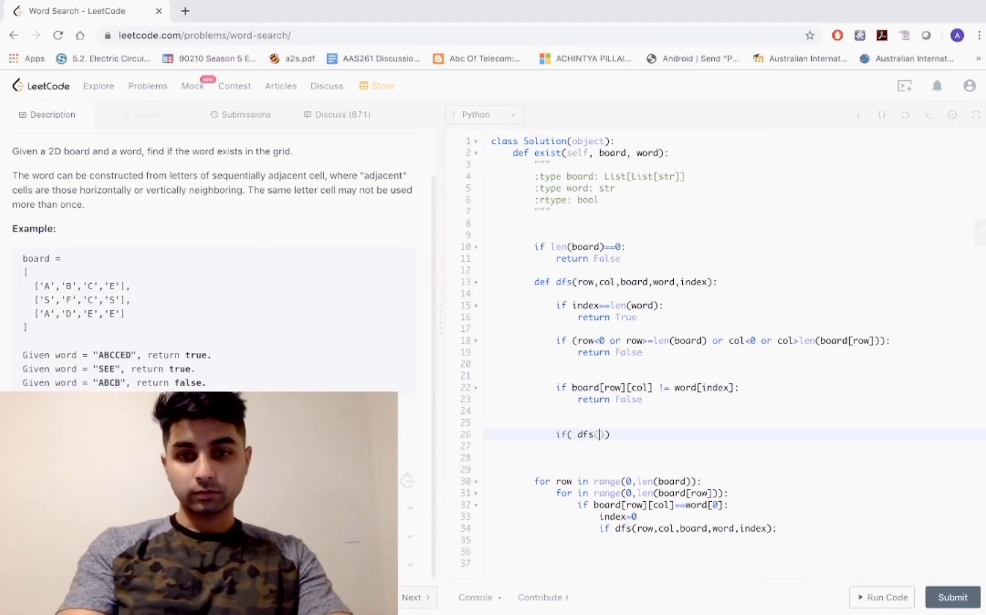
text(row+1, col,board,)
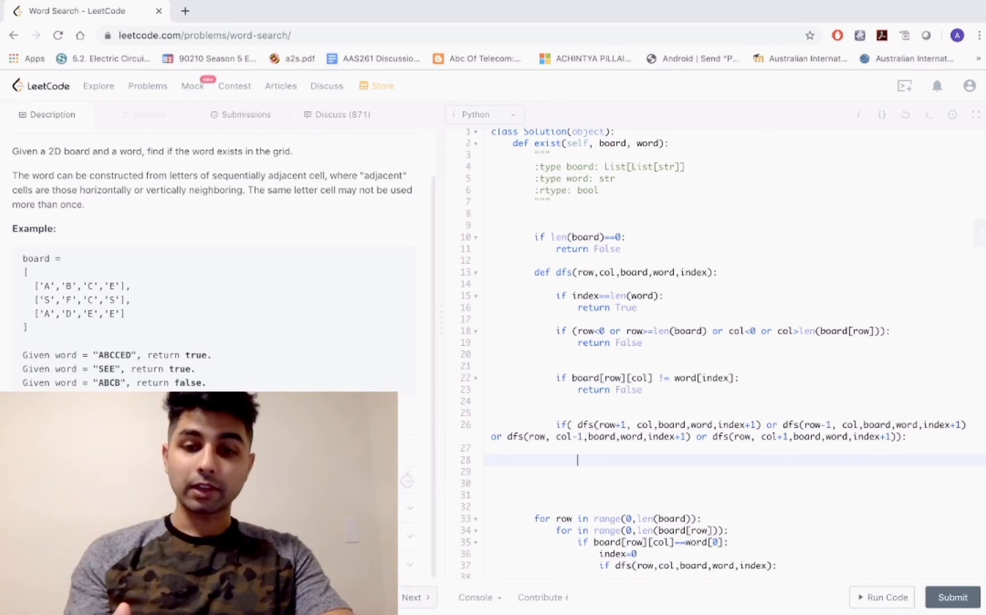
- Set letter_in_board to True, else False, then 'return letter_in_board'
text(letter_in)
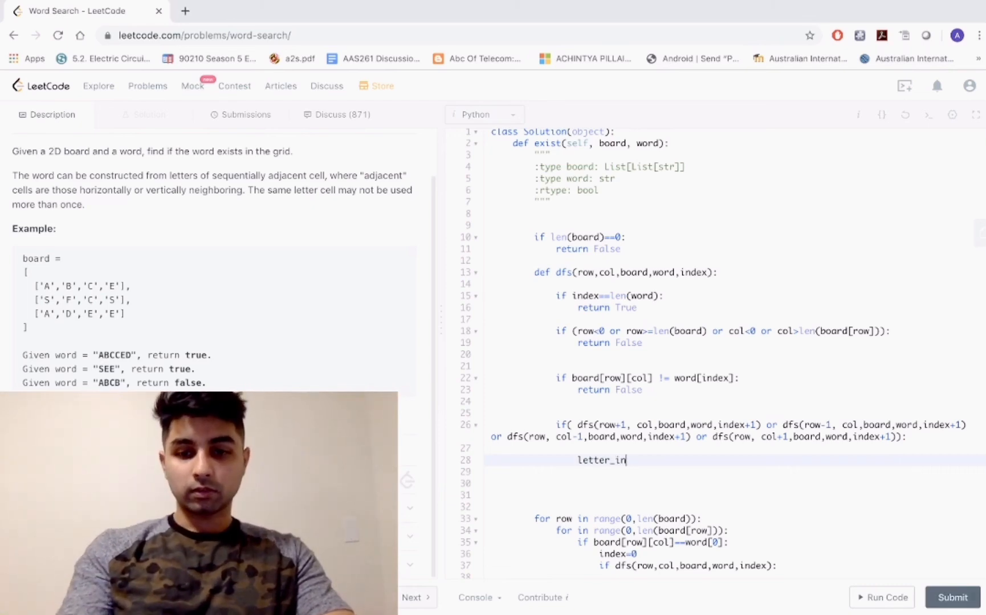
text(_board= True)
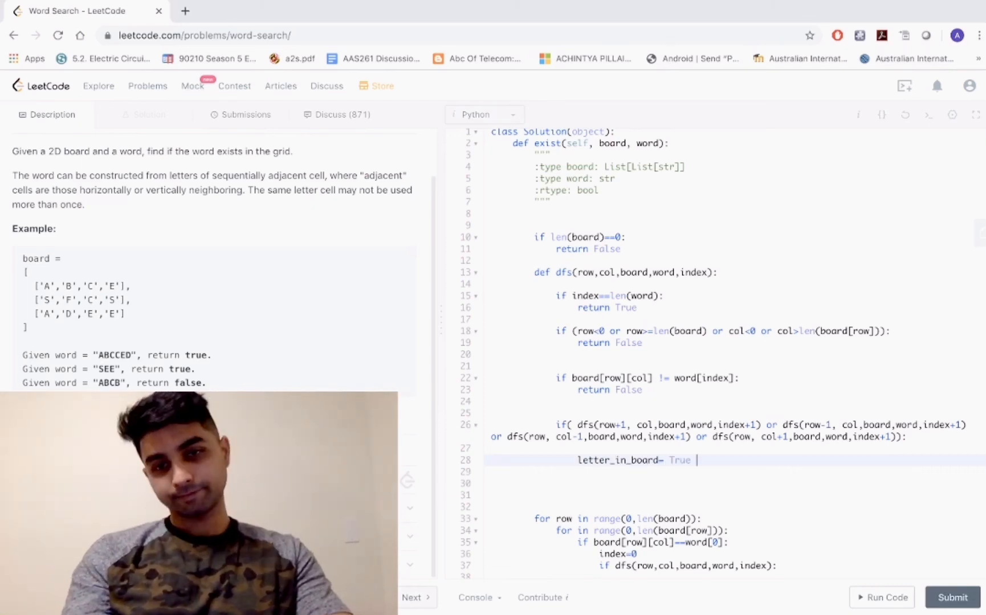
text(esle)
click(735, 507)
text(letter_i)
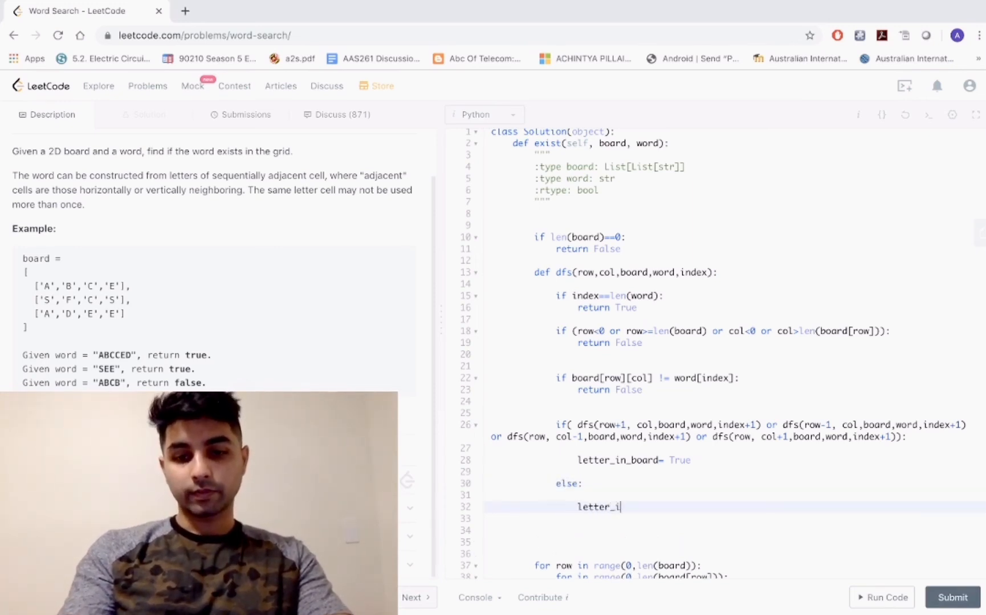
text(n_bpd)
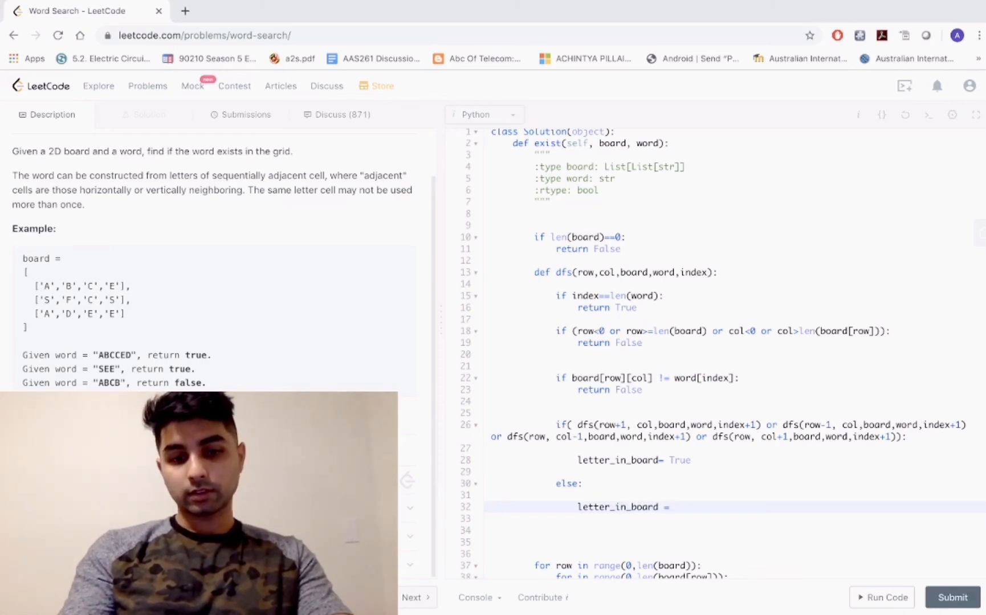
text(False)
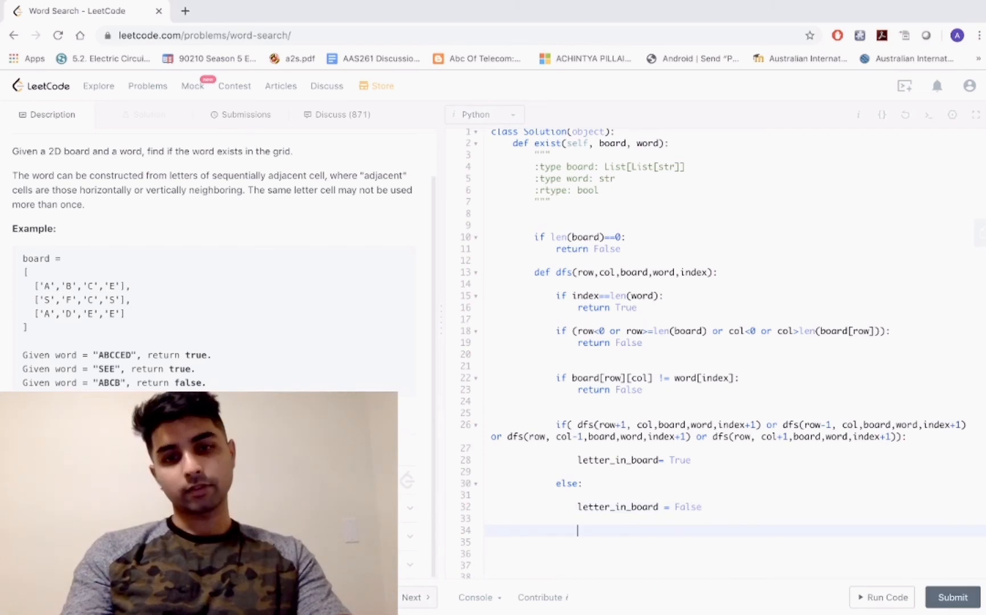
text(return lkee)
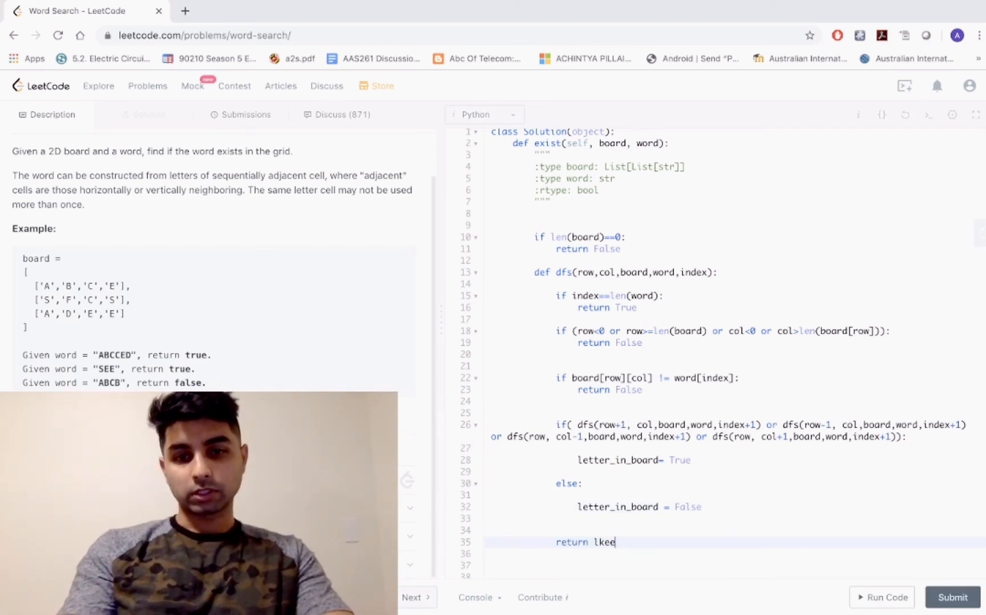
text(lette)
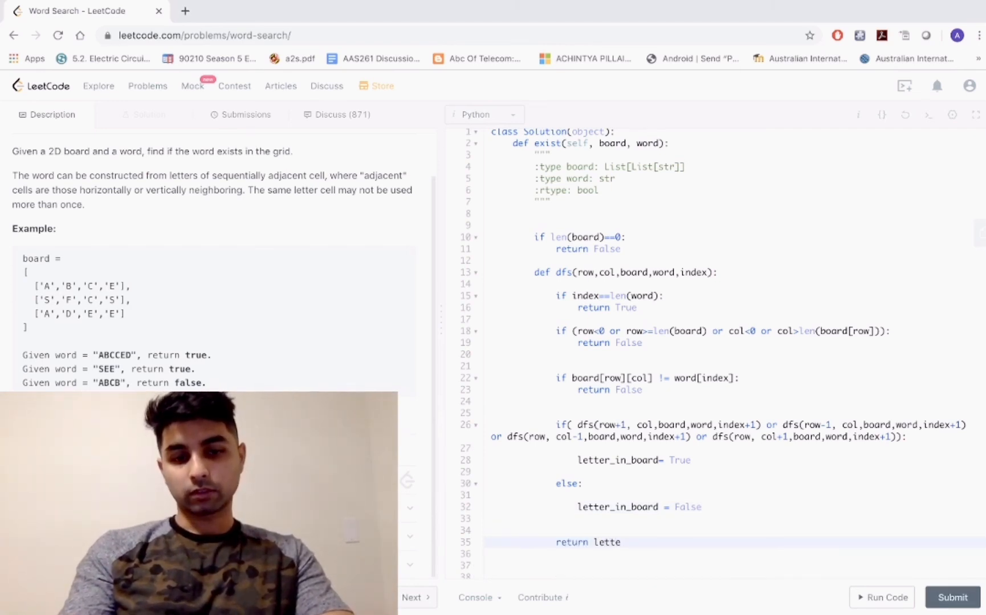
text(r_inBo)
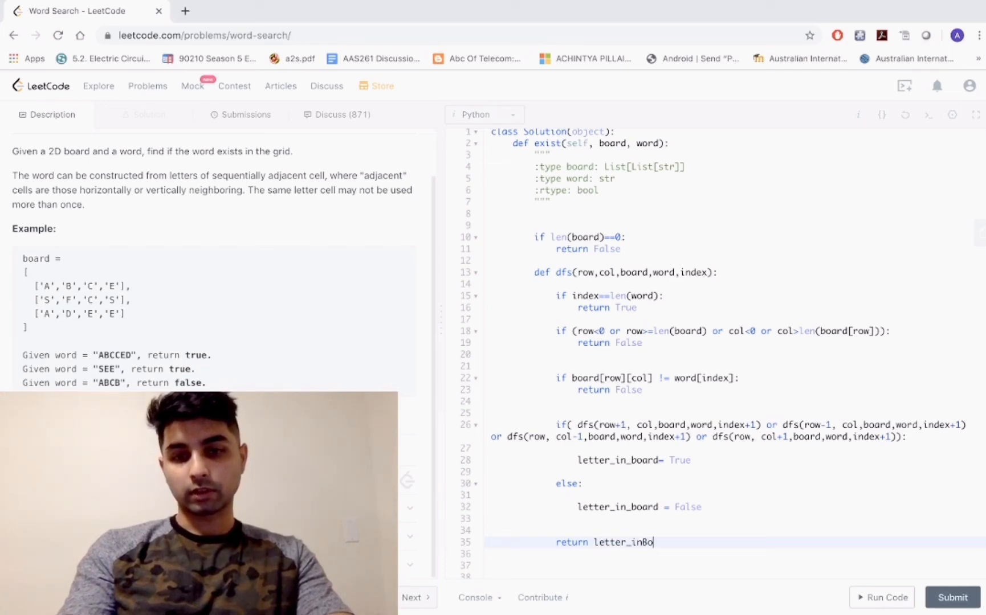
text(letter_in_b)
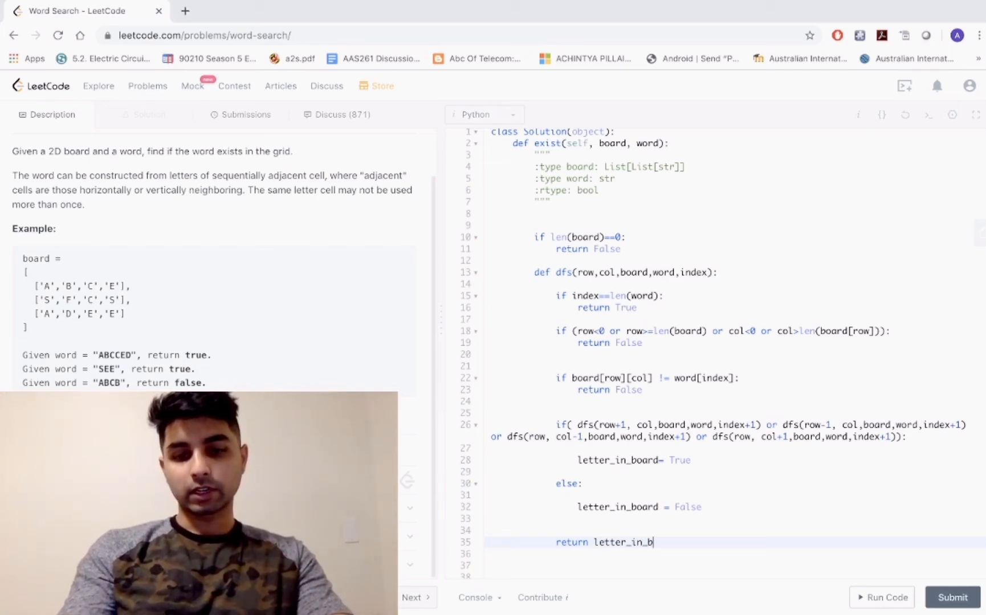
text(oard)
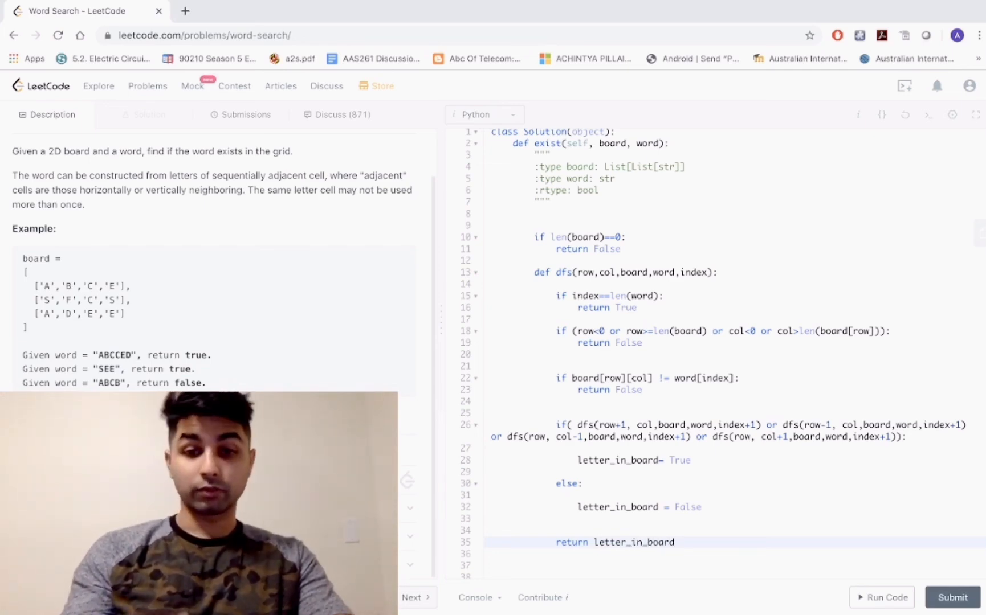
click(557, 401)
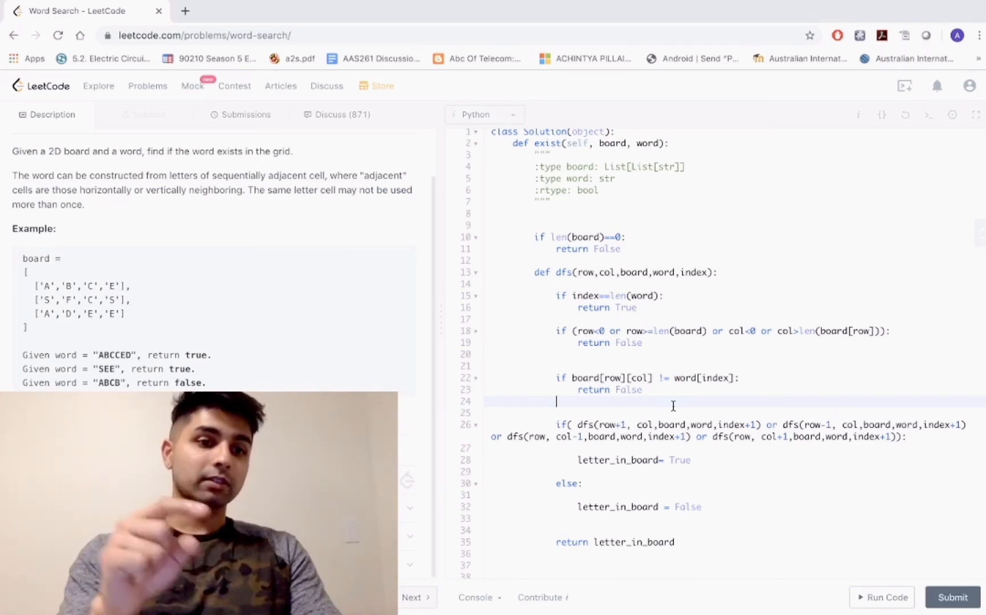
- Save the cell in store, mark it '0', restore after recursion, and return True
text(board[row][col]= '0)
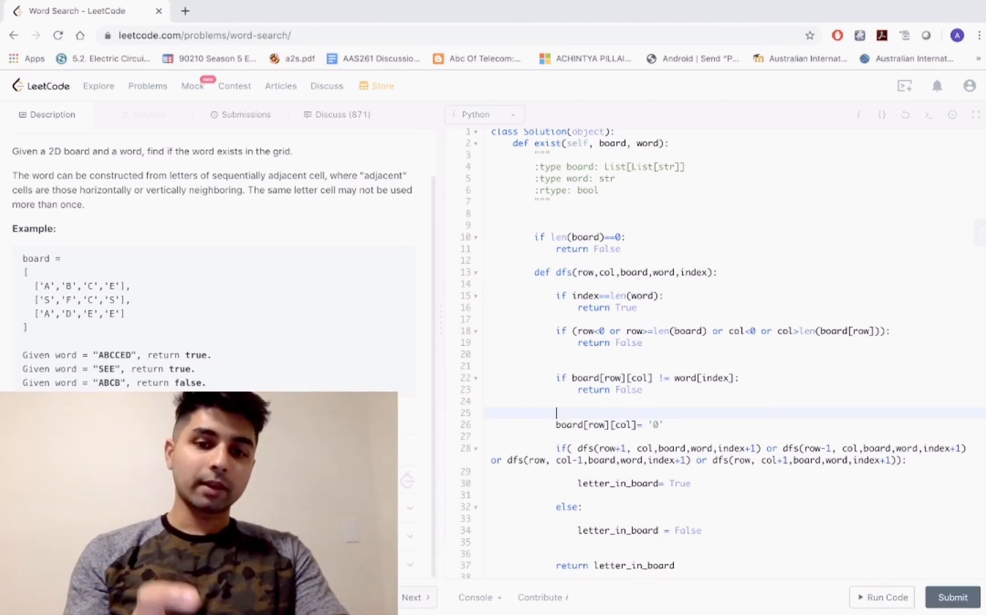
text(store=)
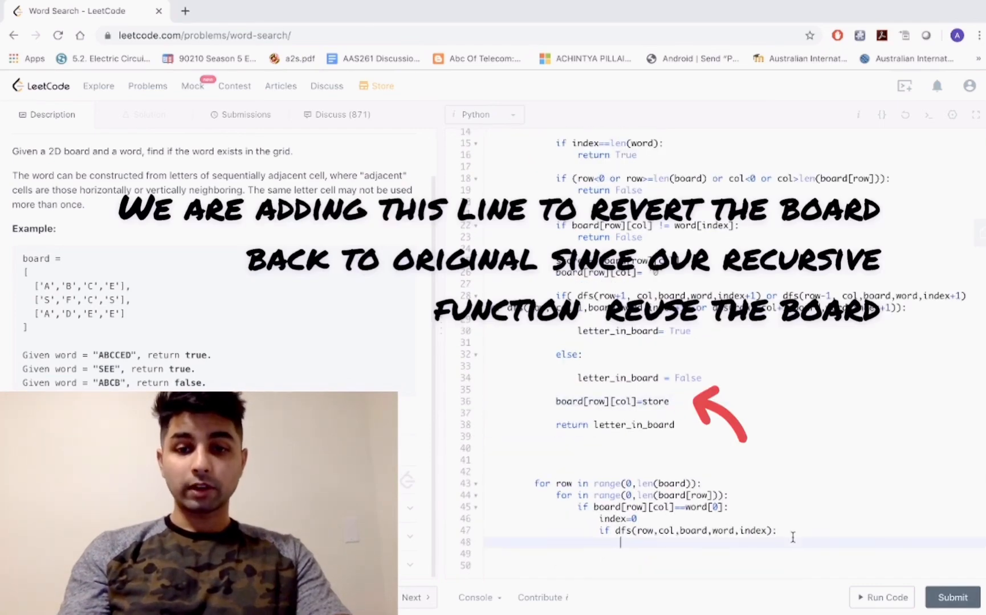
text(return True)
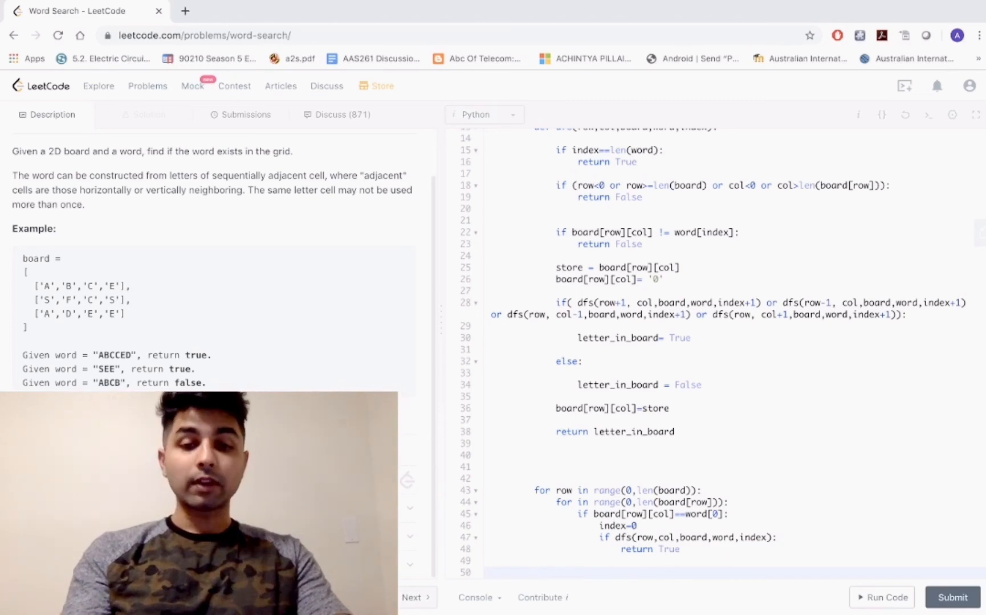
- End exist with 'return False' and submit the solution, which is Accepted
scroll(up, 3)
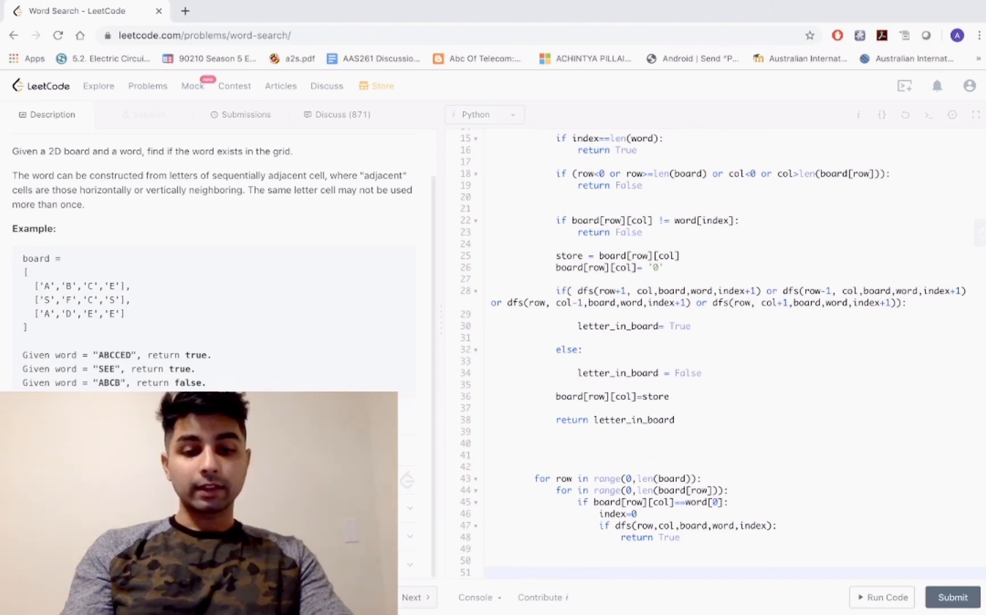
text(return False)
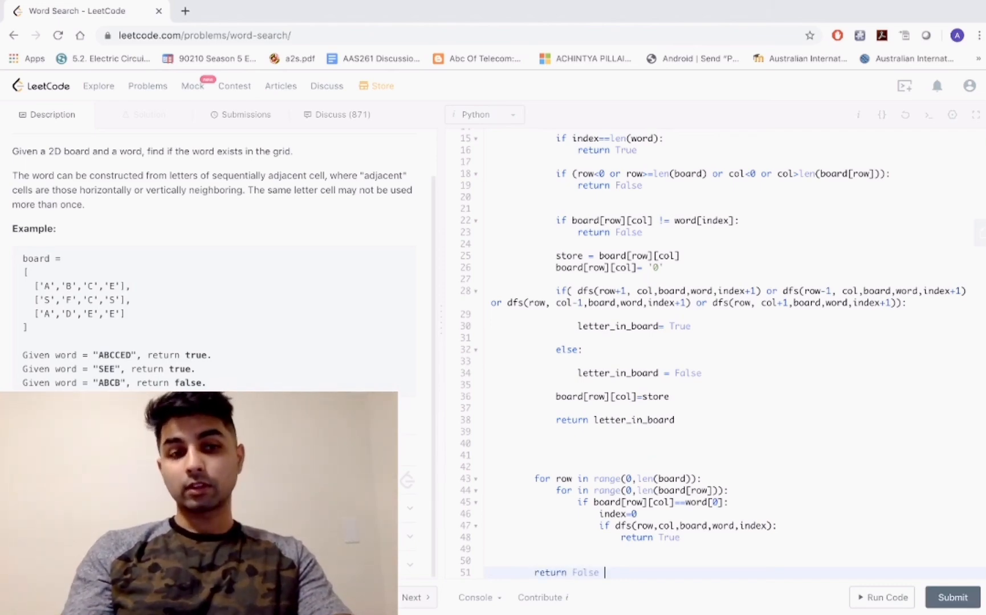
click(951, 598)
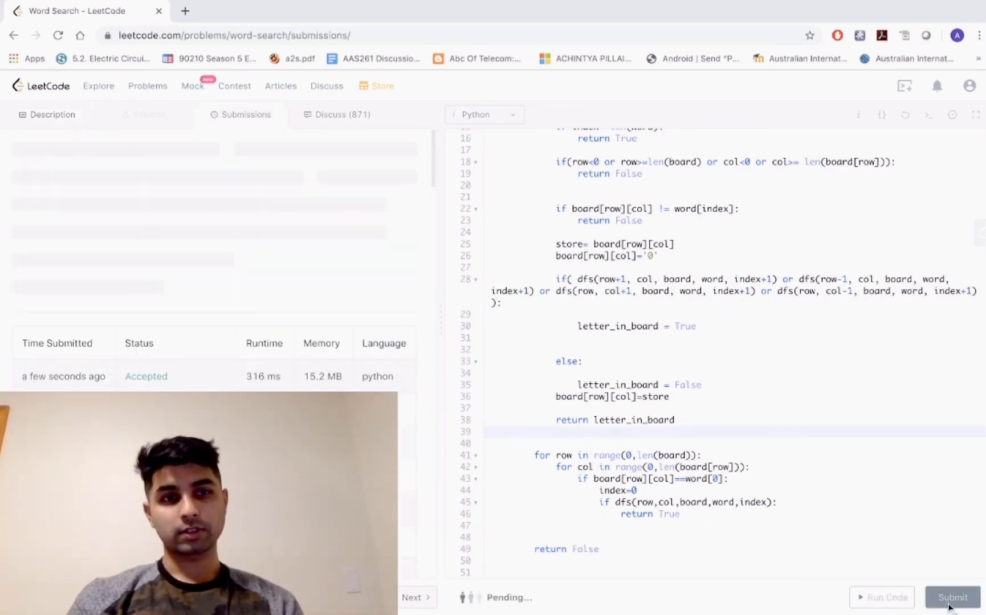